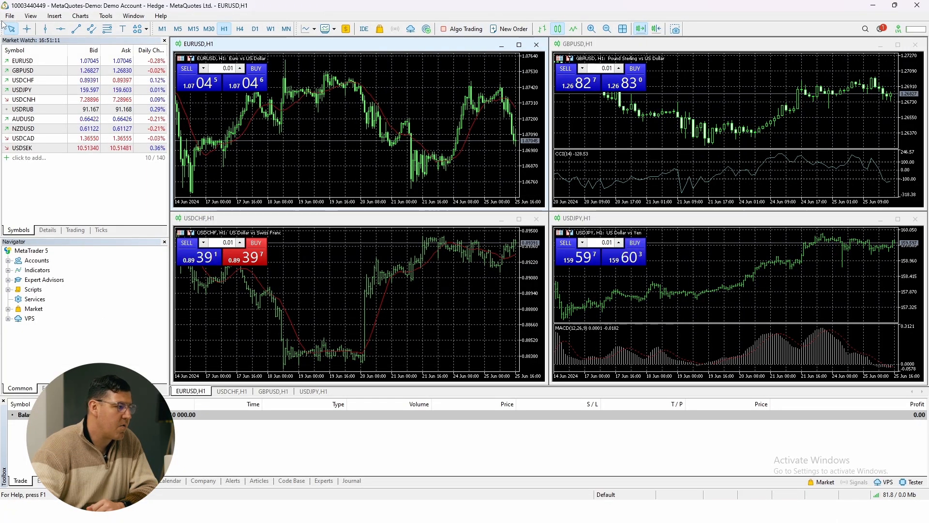
Step: Start the Open an Account wizard with MetaQuotes Ltd. and choose to connect an existing trade account
{"action": "left_click", "coordinate": [10, 15]}
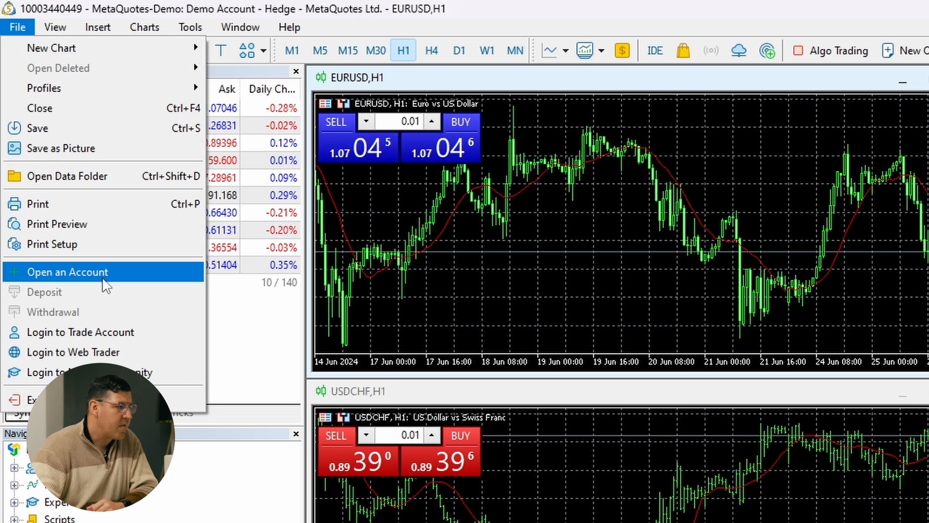
{"action": "left_click", "coordinate": [67, 271]}
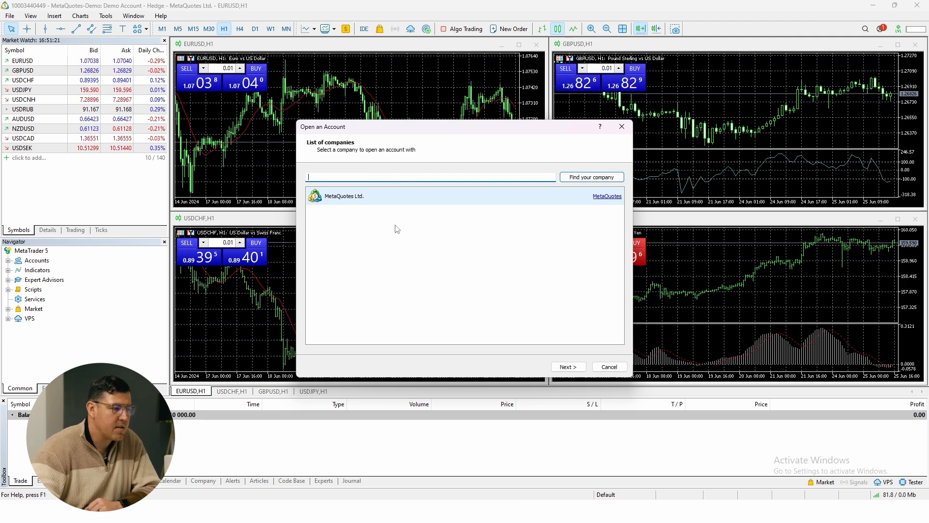
{"action": "mouse_move", "coordinate": [408, 254]}
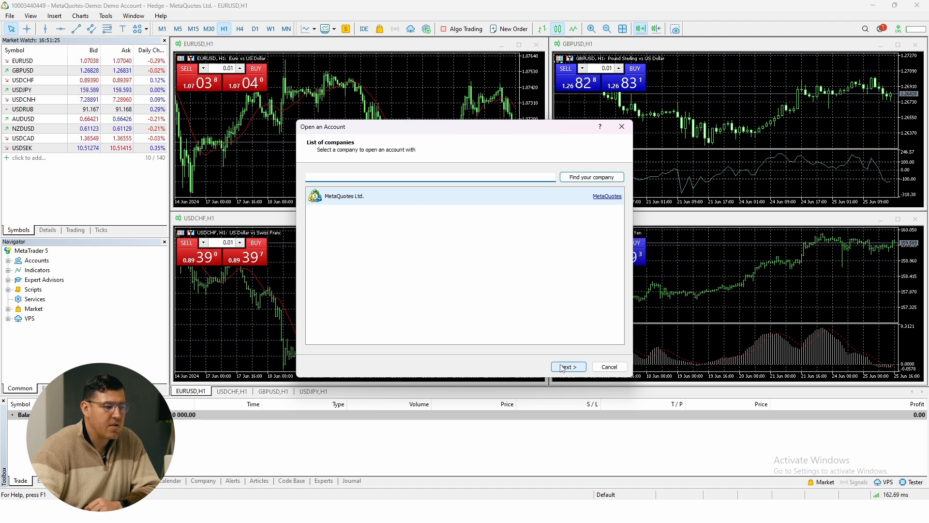
{"action": "left_click", "coordinate": [567, 366]}
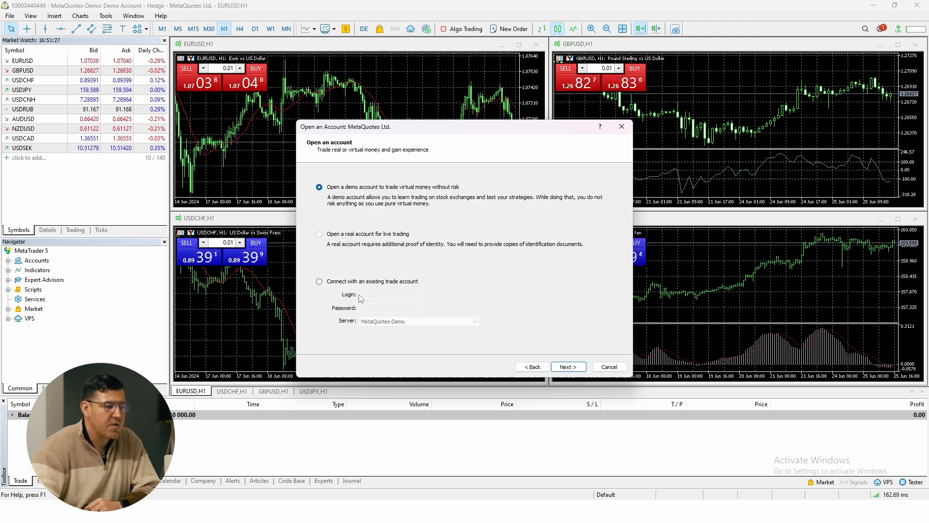
{"action": "left_click", "coordinate": [318, 280]}
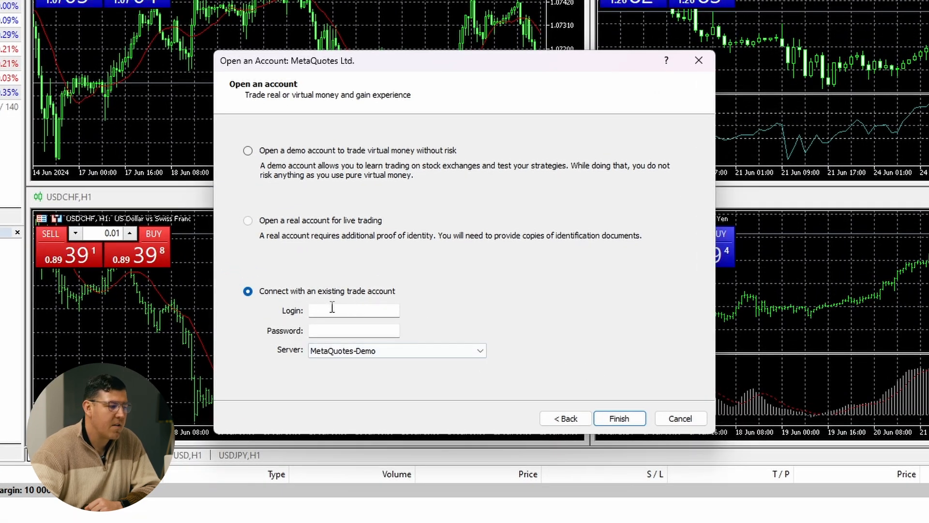
Step: Leave login and password empty and keep MetaQuotes-Demo as the server
{"action": "left_click", "coordinate": [355, 310]}
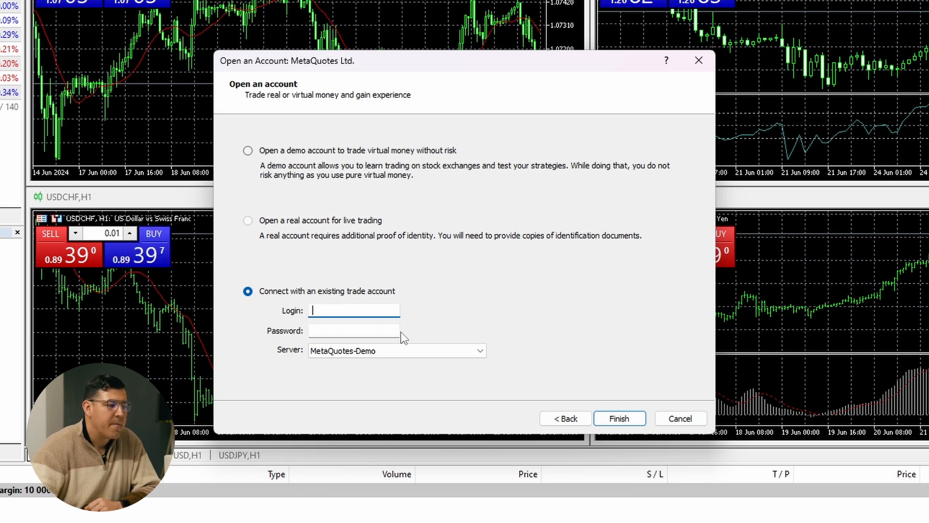
{"action": "left_click", "coordinate": [354, 330]}
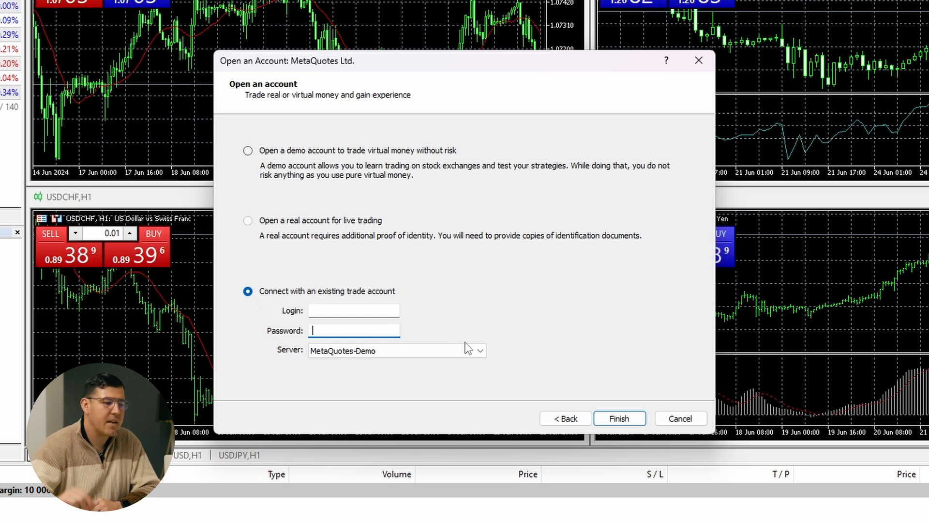
{"action": "left_click", "coordinate": [479, 350]}
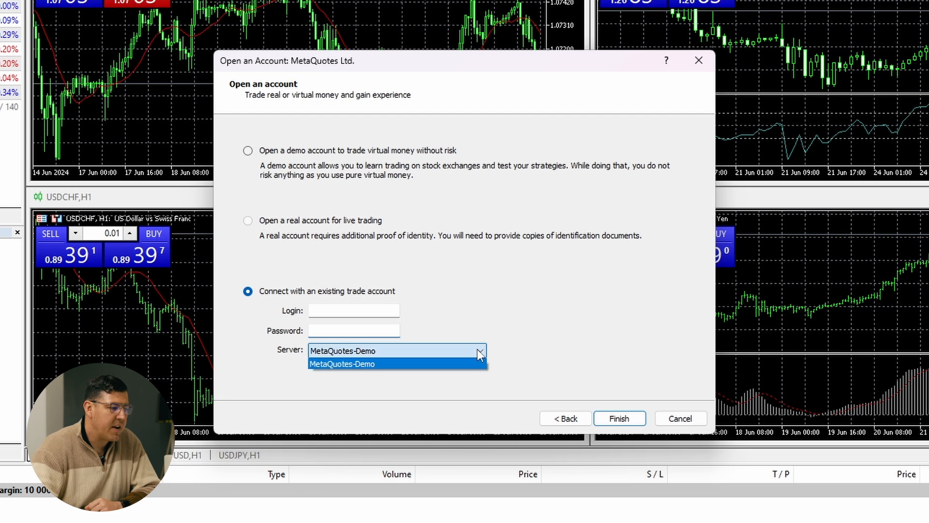
{"action": "mouse_move", "coordinate": [447, 359]}
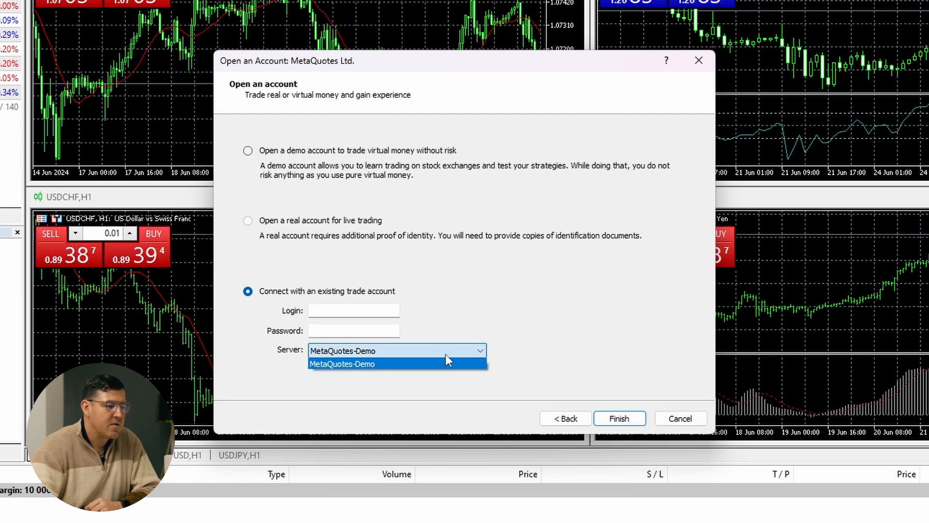
{"action": "mouse_move", "coordinate": [448, 360]}
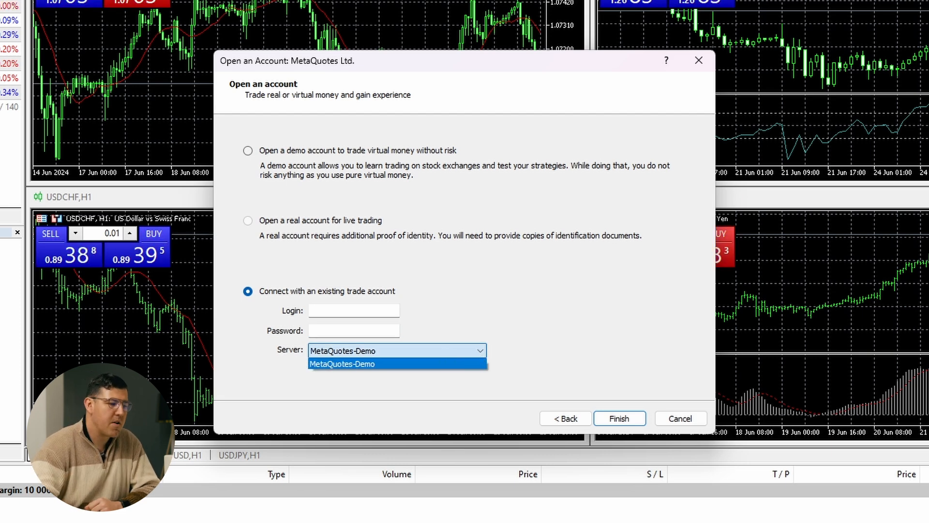
{"action": "left_click", "coordinate": [342, 363]}
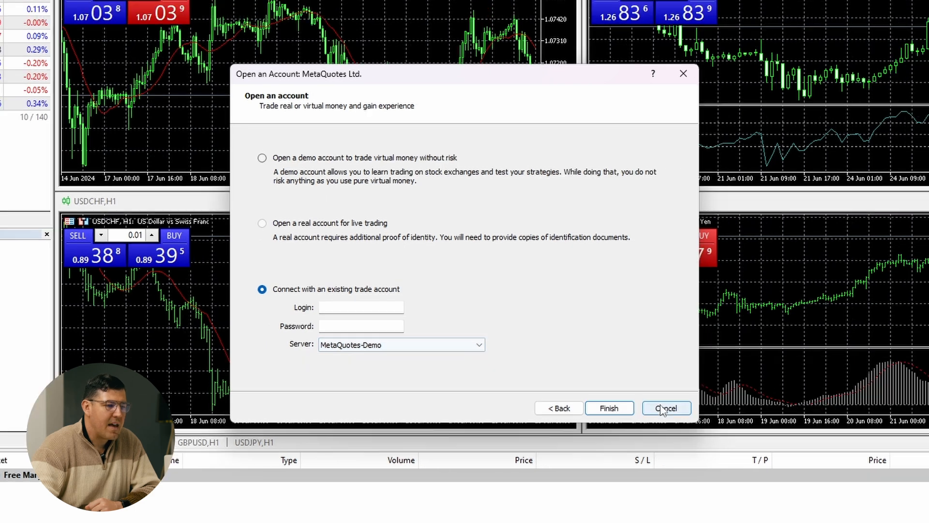
Step: Cancel the account form and have Market Watch show all available symbols
{"action": "left_click", "coordinate": [666, 408]}
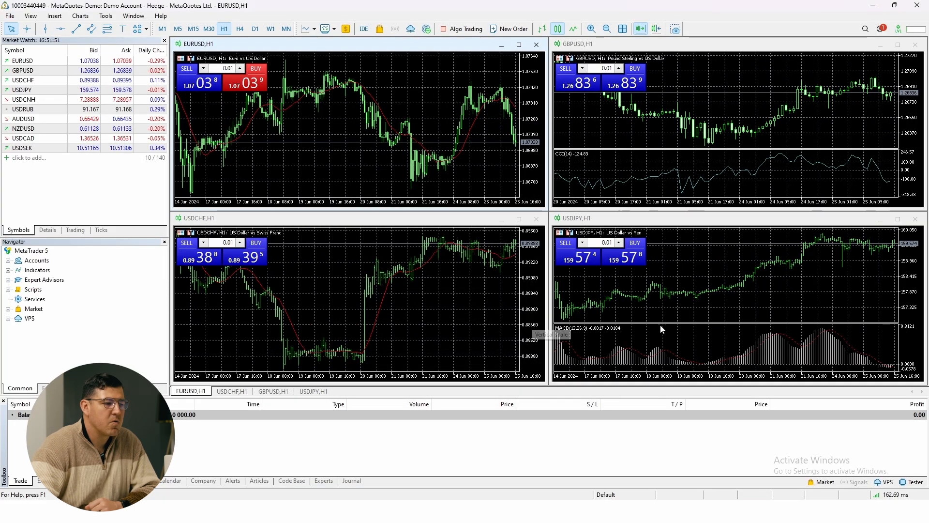
{"action": "mouse_move", "coordinate": [643, 204]}
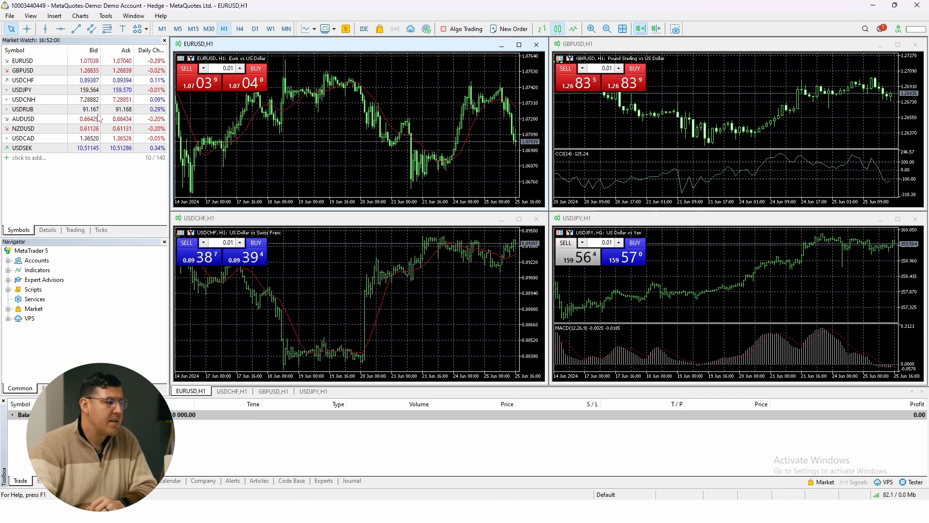
{"action": "right_click", "coordinate": [24, 109]}
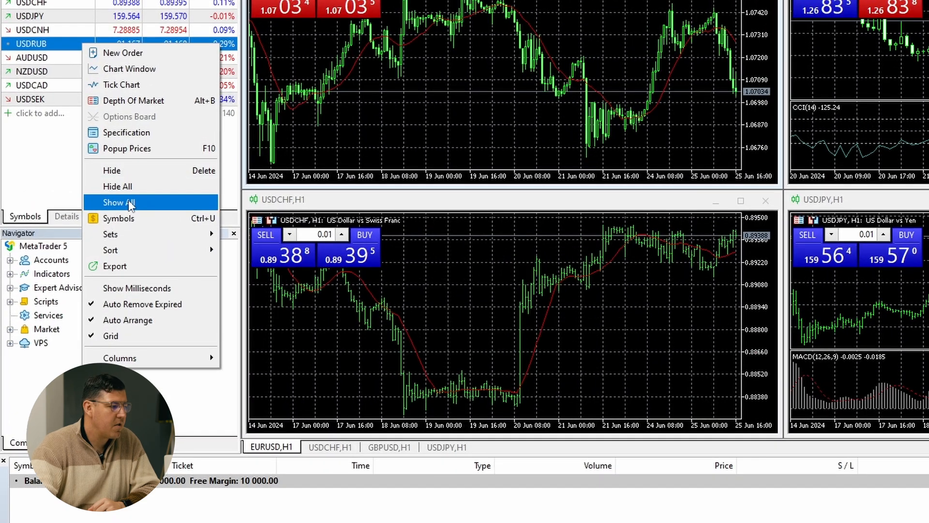
{"action": "left_click", "coordinate": [120, 202]}
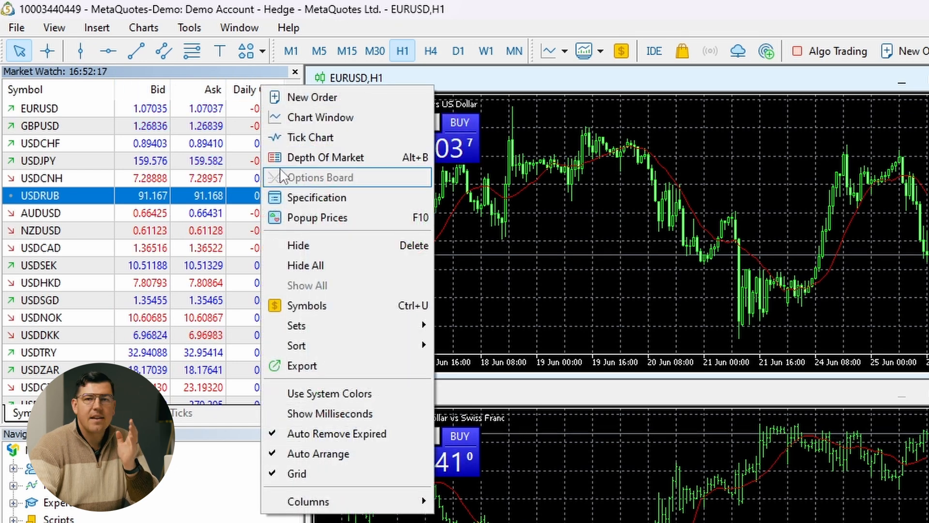
{"action": "mouse_move", "coordinate": [243, 80]}
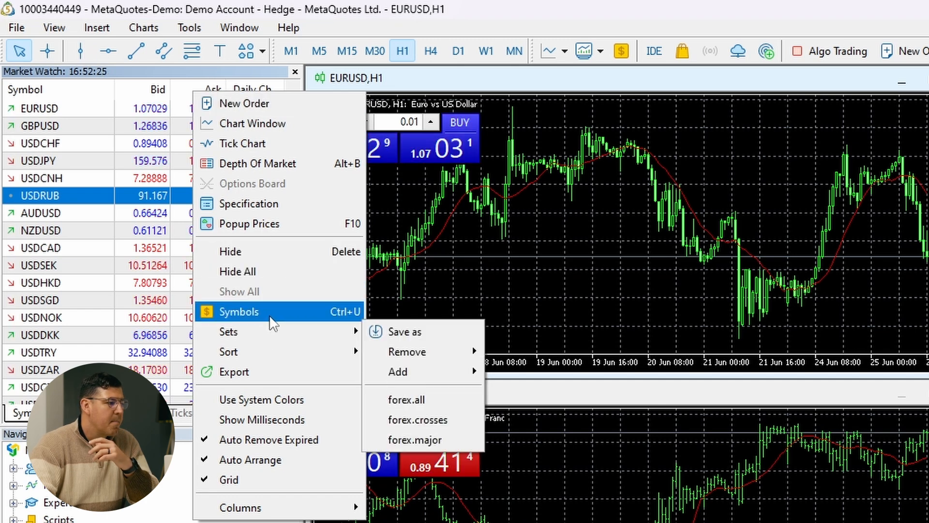
{"action": "mouse_move", "coordinate": [175, 390]}
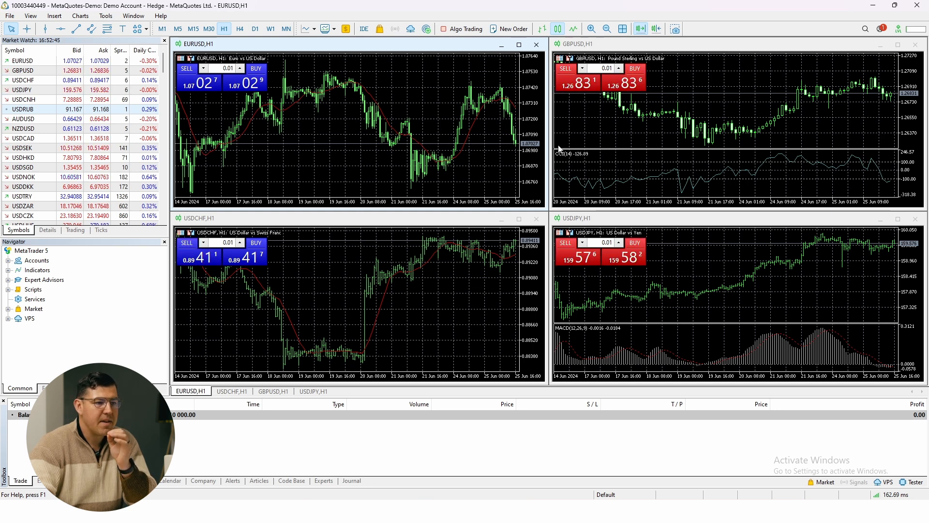
{"action": "mouse_move", "coordinate": [542, 92]}
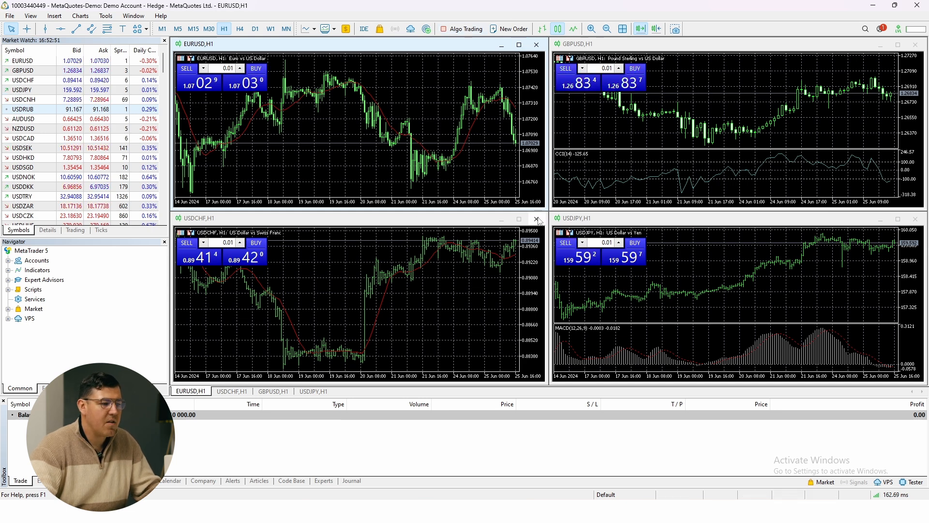
Step: Close the USDCHF, GBPUSD and EURUSD charts and maximise a new XAUUSD chart
{"action": "left_click", "coordinate": [537, 218]}
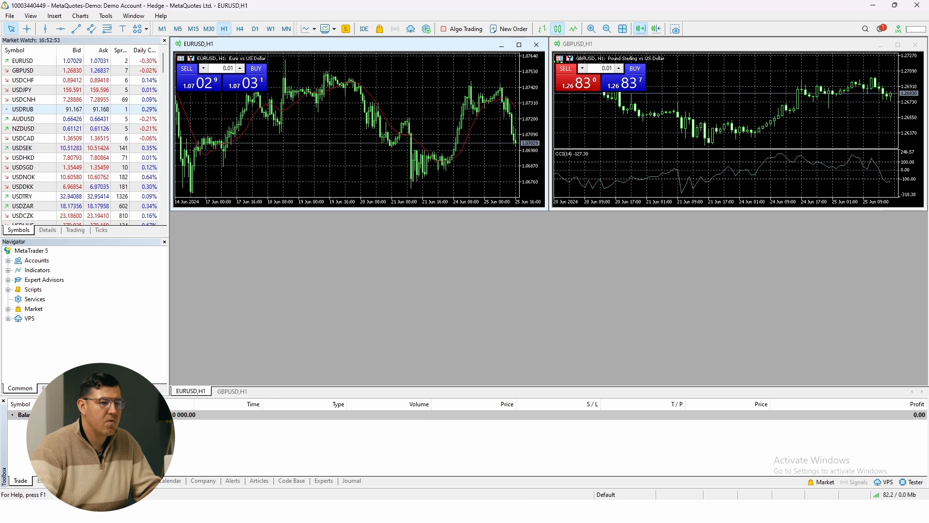
{"action": "left_click", "coordinate": [916, 44]}
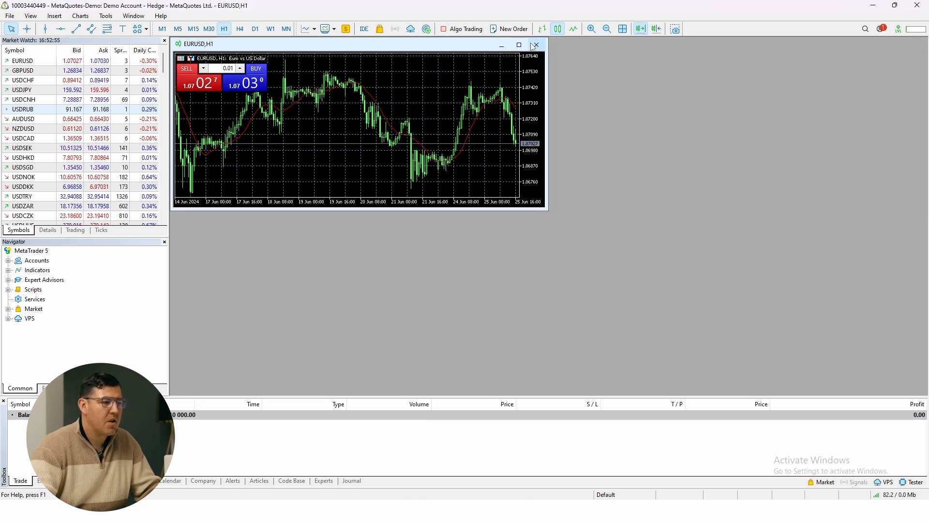
{"action": "left_click", "coordinate": [534, 46]}
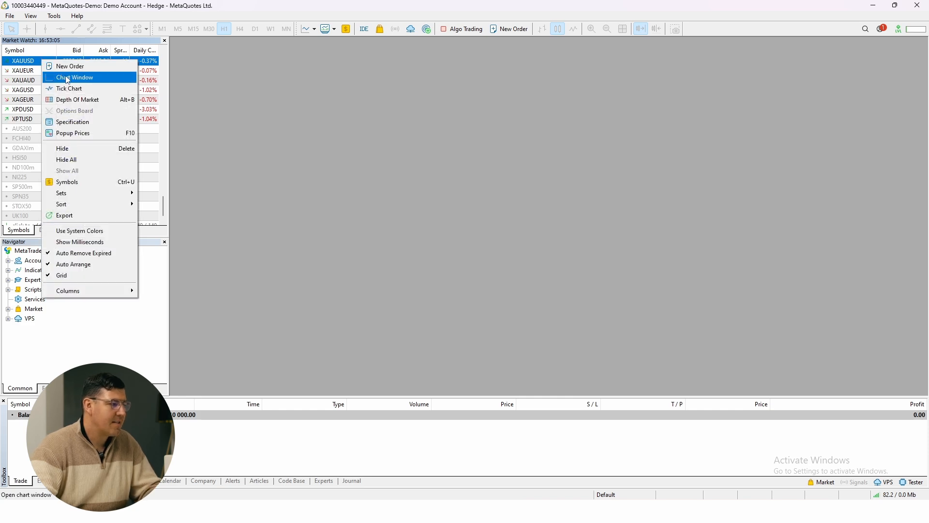
{"action": "left_click", "coordinate": [74, 77]}
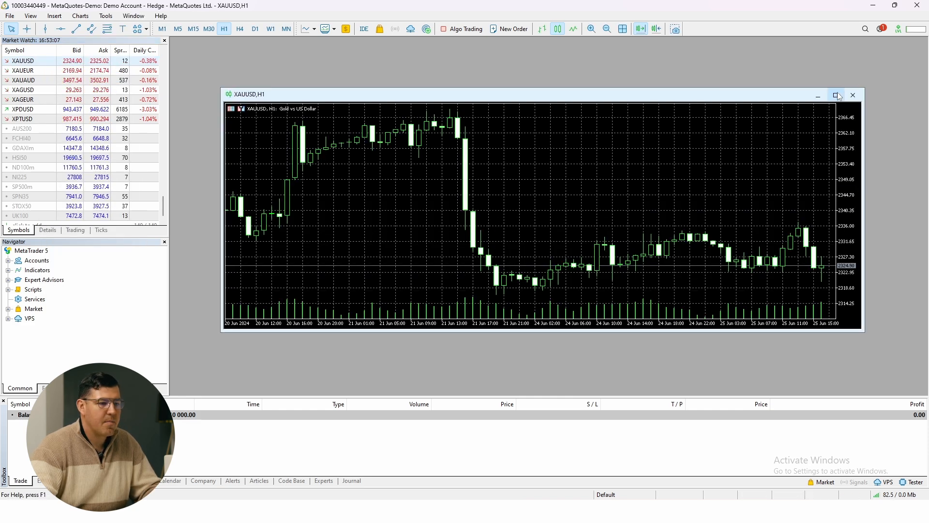
{"action": "left_click", "coordinate": [836, 95]}
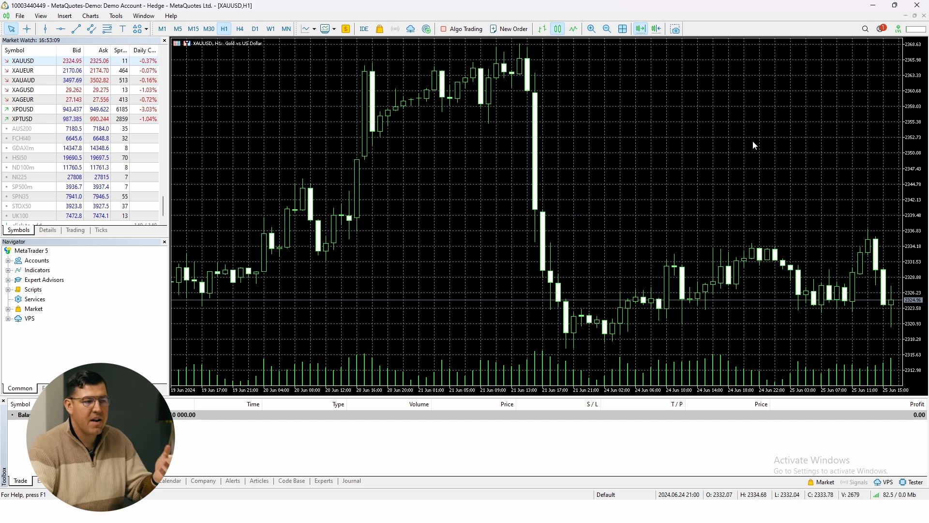
{"action": "mouse_move", "coordinate": [712, 145]}
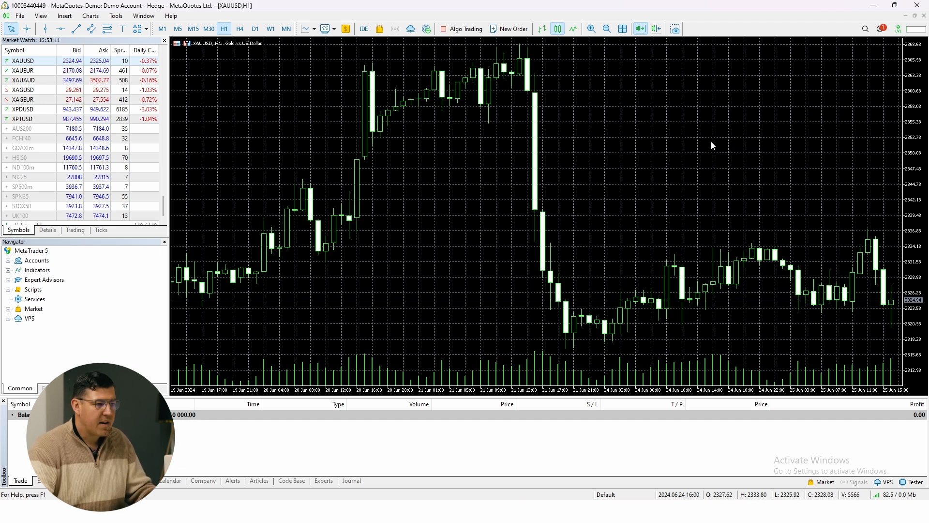
Step: Hide the XAUUSD chart's background grid with Ctrl+G
{"action": "key", "text": "ctrl+g"}
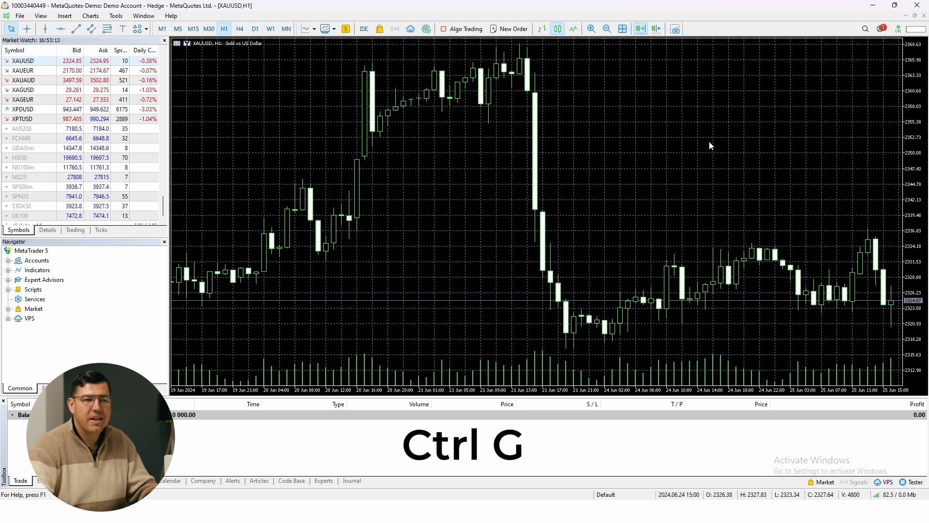
{"action": "key", "text": "ctrl+g"}
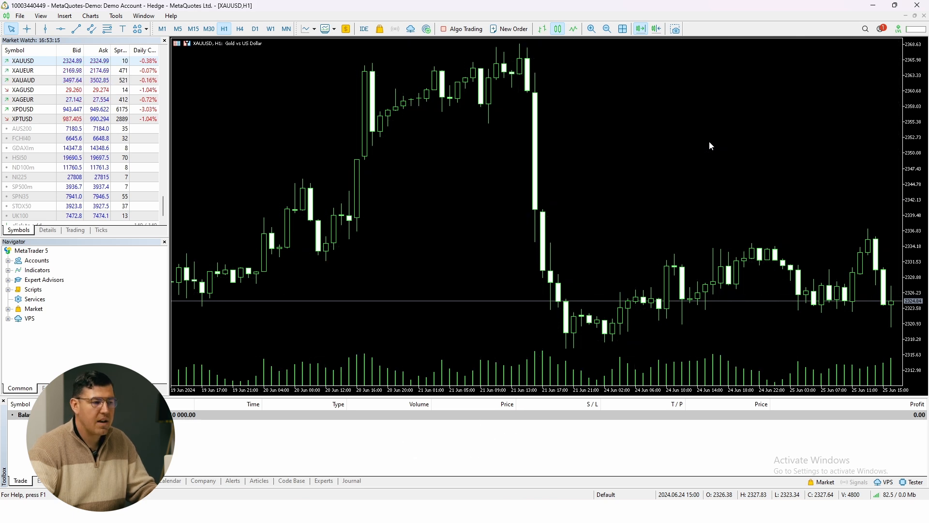
{"action": "mouse_move", "coordinate": [665, 370]}
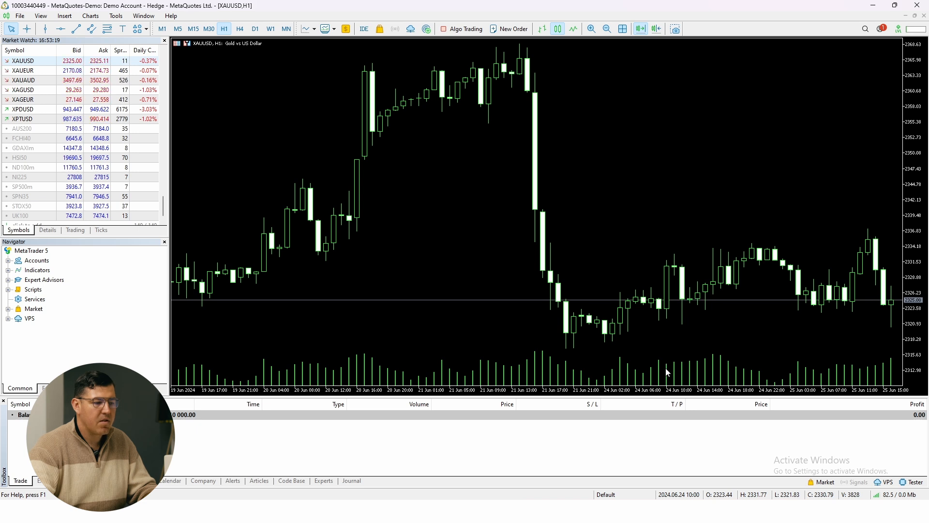
{"action": "mouse_move", "coordinate": [668, 190]}
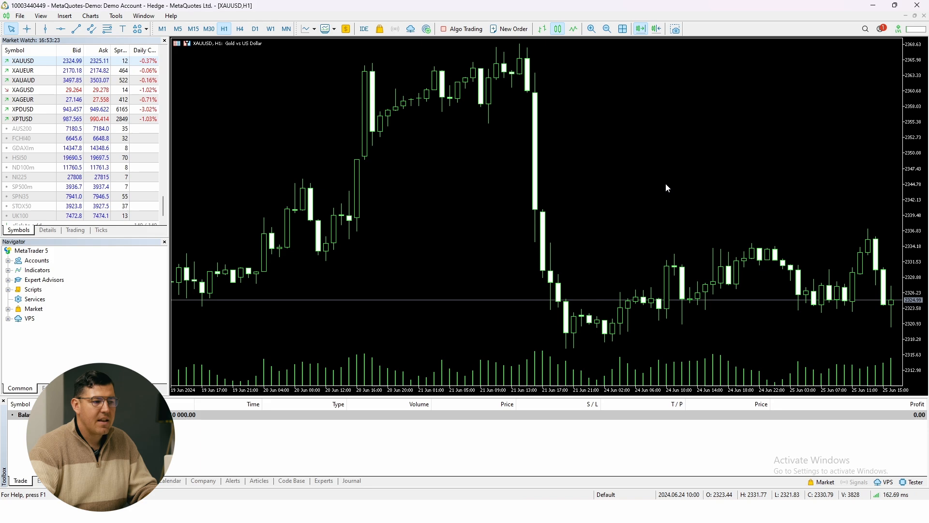
Step: Set the chart to the Color on White scheme with tick volumes hidden
{"action": "right_click", "coordinate": [666, 188]}
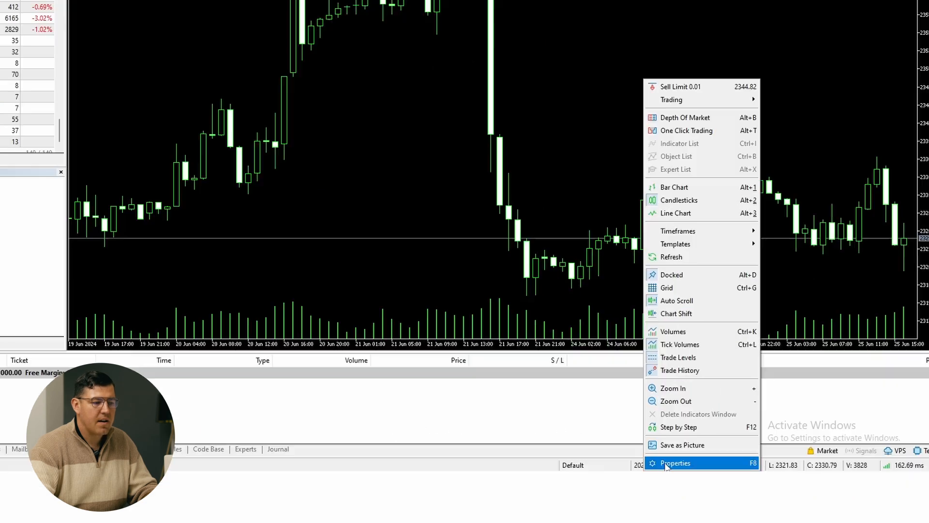
{"action": "left_click", "coordinate": [674, 463]}
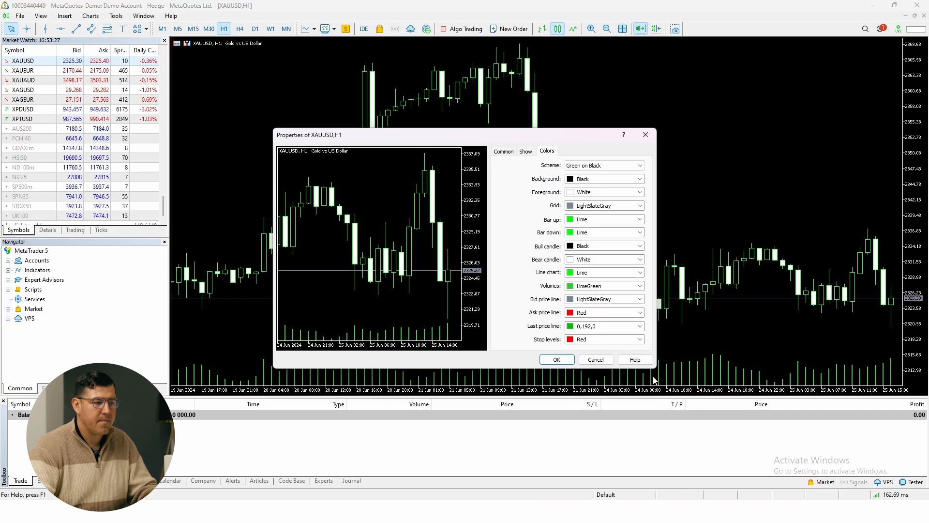
{"action": "left_click", "coordinate": [638, 166]}
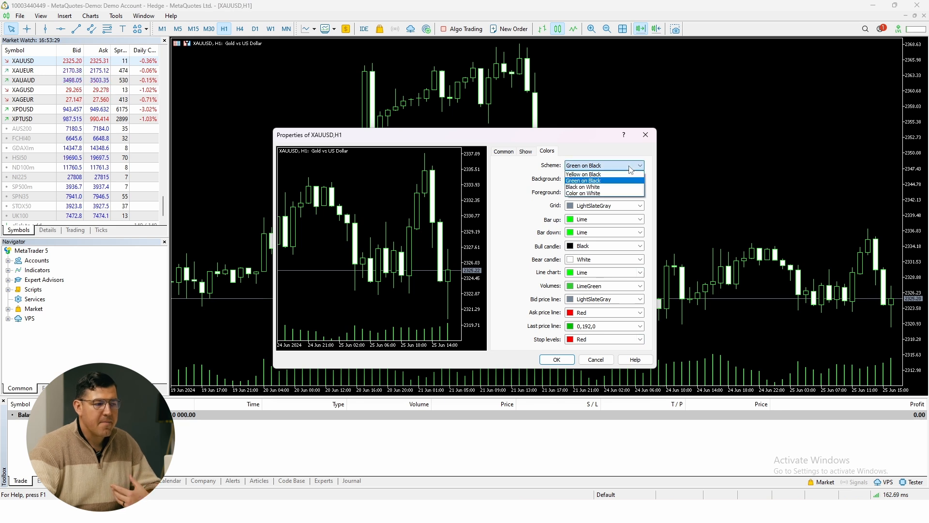
{"action": "mouse_move", "coordinate": [603, 186]}
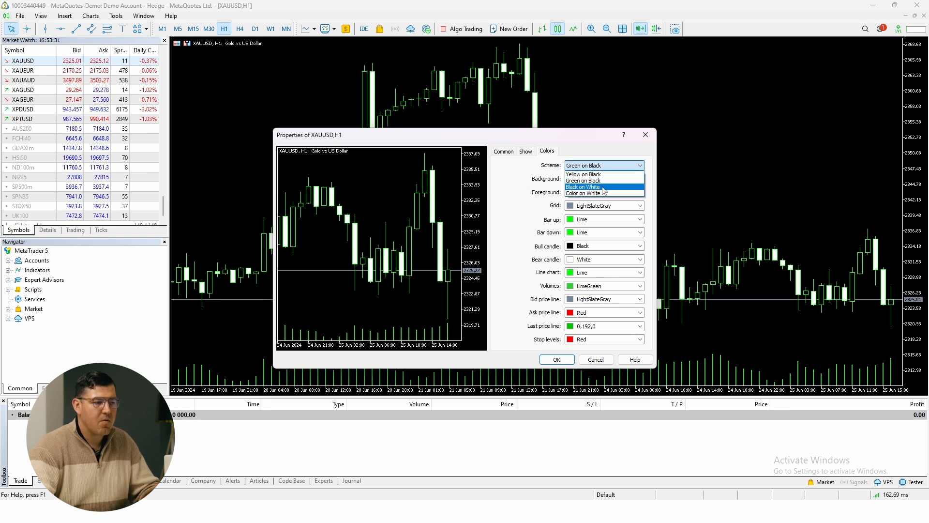
{"action": "left_click", "coordinate": [583, 193]}
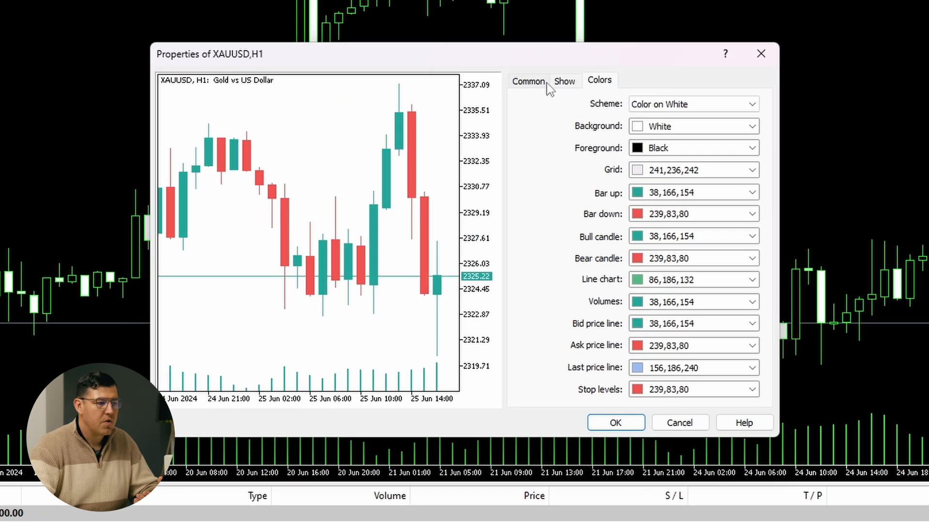
{"action": "left_click", "coordinate": [563, 81]}
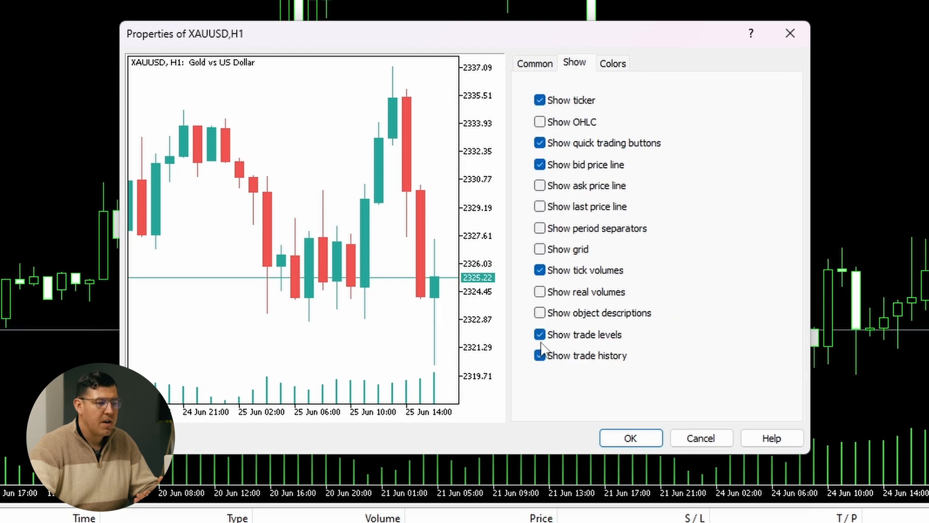
{"action": "left_click", "coordinate": [540, 270]}
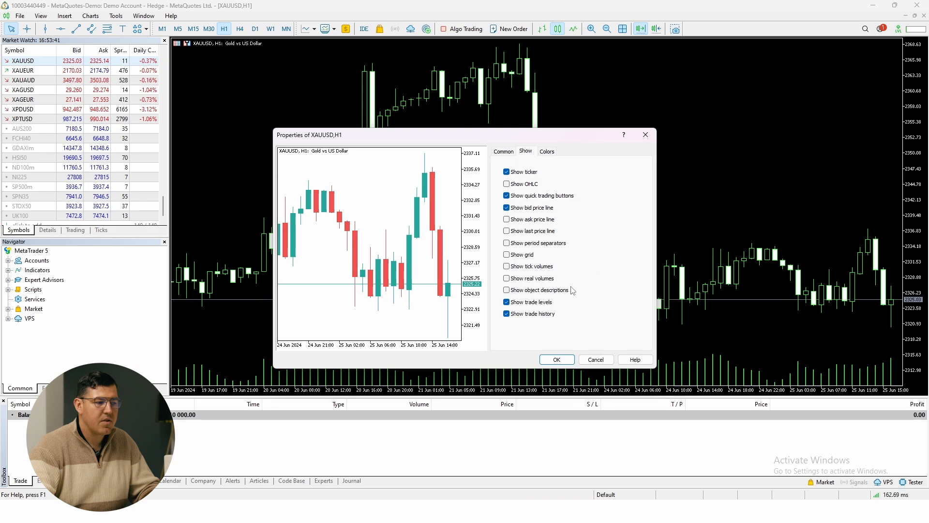
{"action": "left_click", "coordinate": [555, 359]}
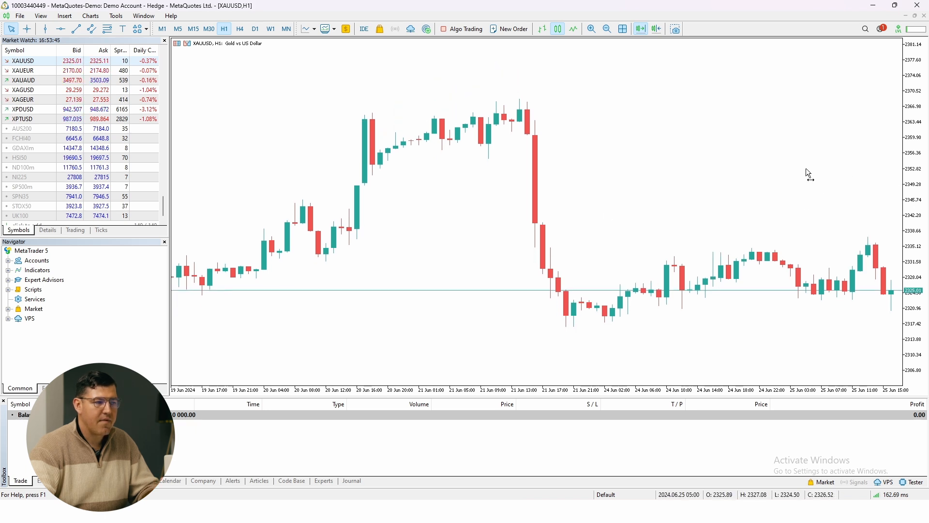
{"action": "mouse_move", "coordinate": [656, 28]}
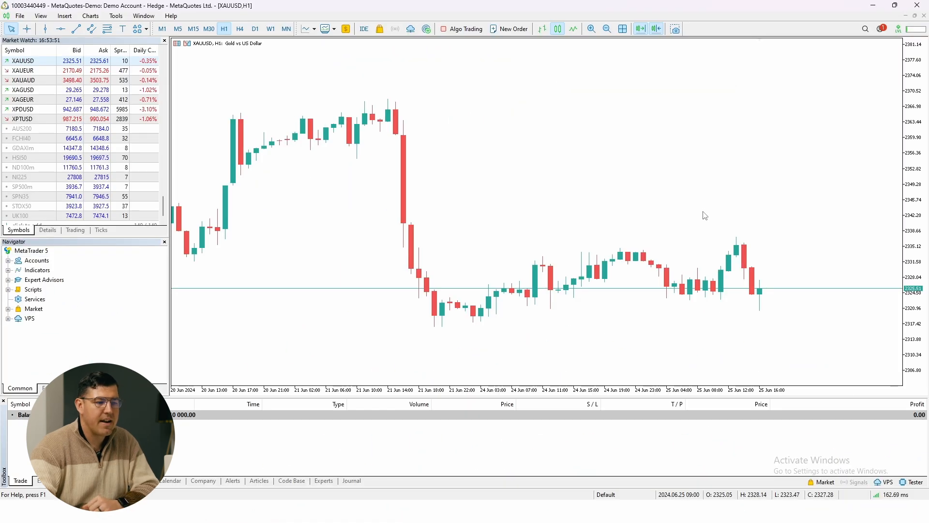
{"action": "mouse_move", "coordinate": [677, 197]}
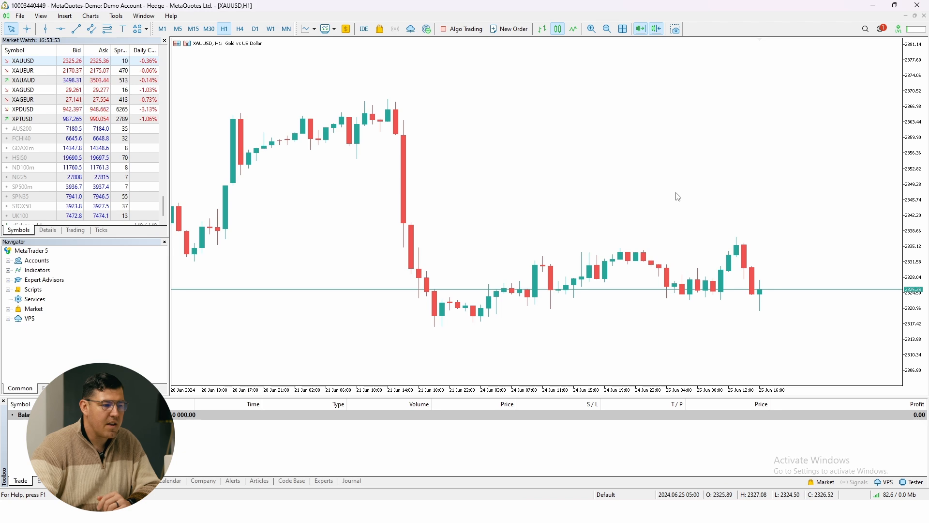
Step: Enable the ask price line in the chart properties
{"action": "right_click", "coordinate": [677, 196]}
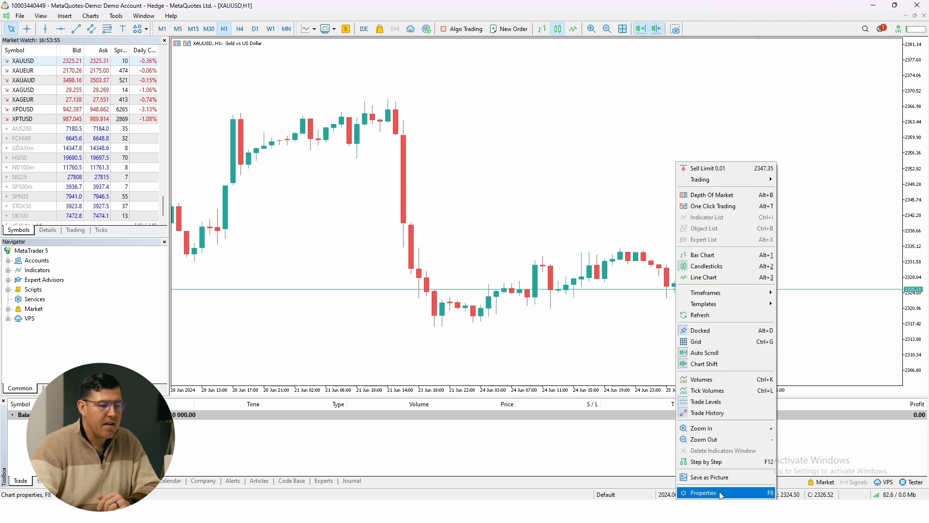
{"action": "left_click", "coordinate": [703, 492]}
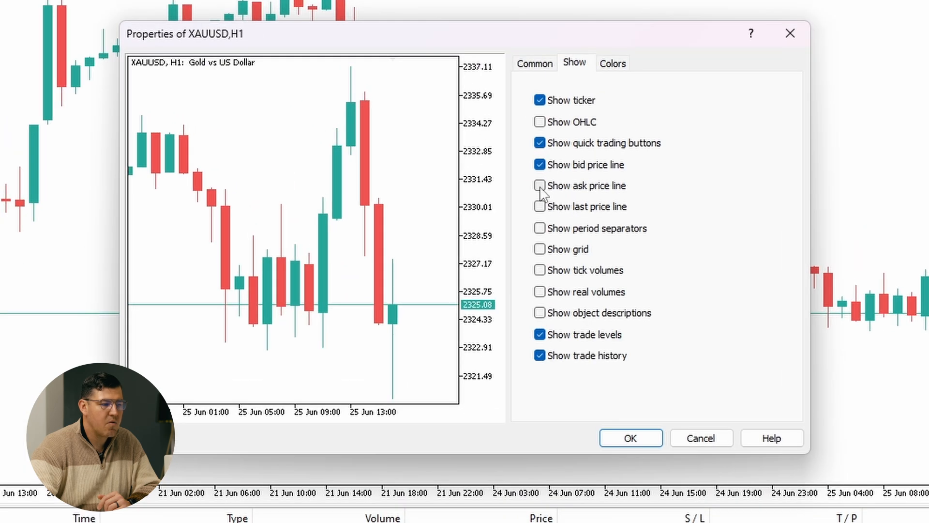
{"action": "left_click", "coordinate": [539, 186]}
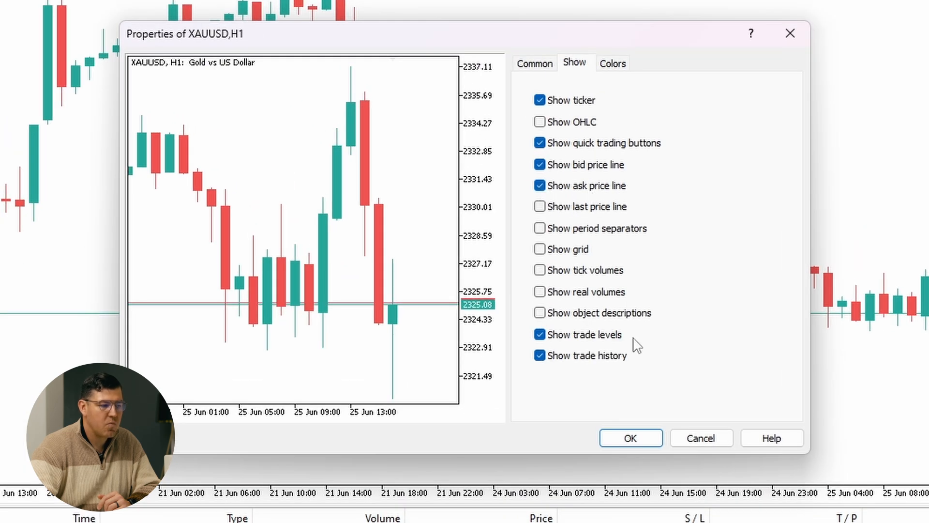
{"action": "left_click", "coordinate": [630, 438]}
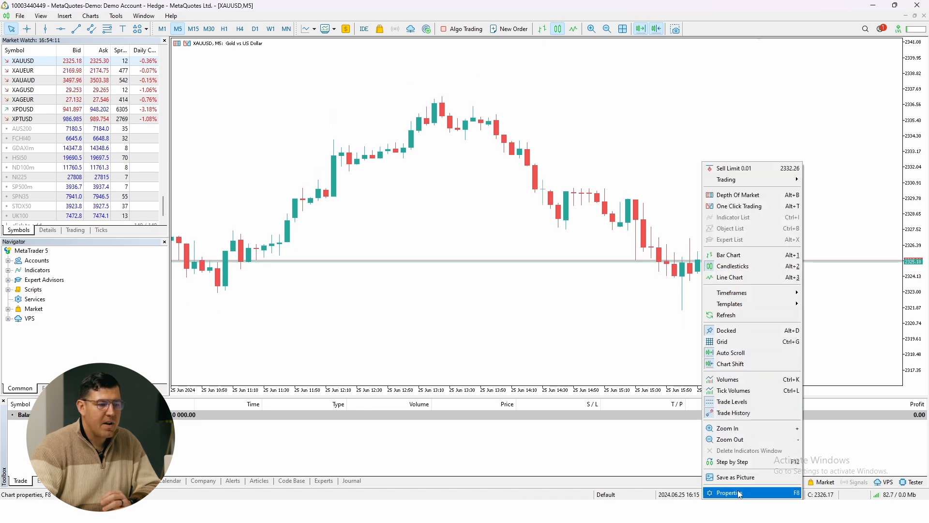
Step: Review the M5 chart's properties unchanged and switch XAUUSD to the 5-minute timeframe
{"action": "left_click", "coordinate": [730, 493]}
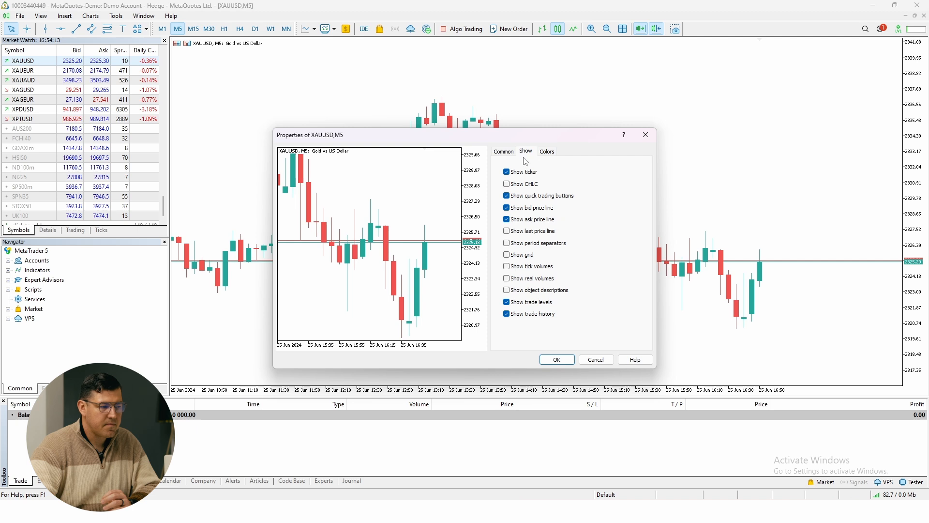
{"action": "left_click", "coordinate": [504, 151]}
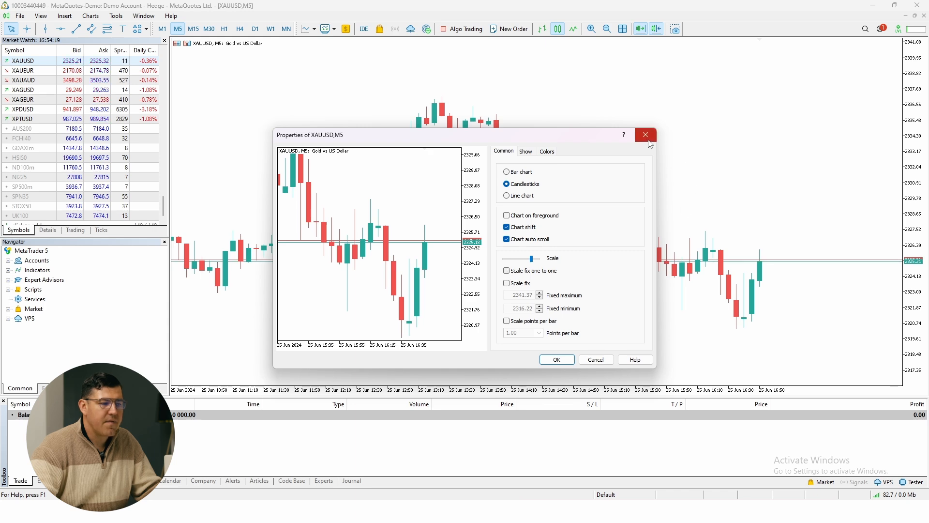
{"action": "left_click", "coordinate": [645, 134]}
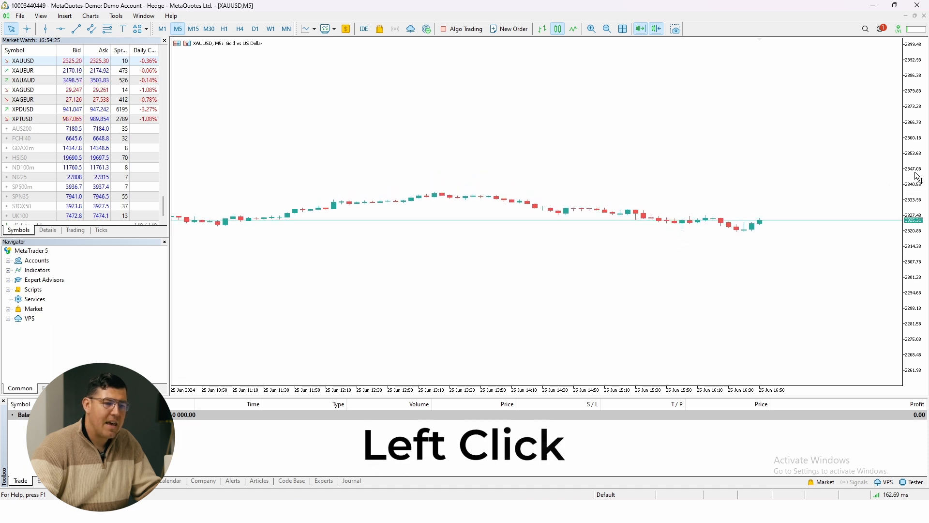
{"action": "left_click", "coordinate": [590, 28]}
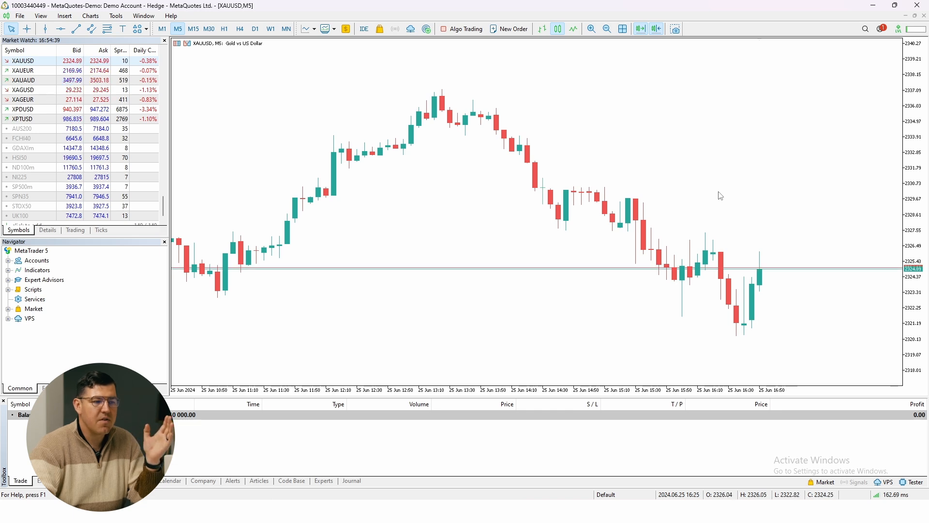
Step: Save the current chart setup as a template named Daytrading
{"action": "right_click", "coordinate": [720, 195]}
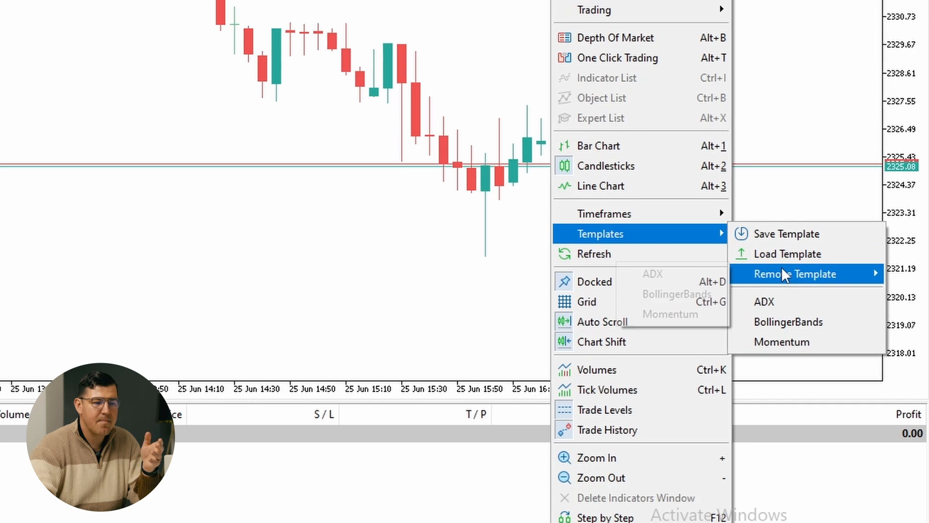
{"action": "left_click", "coordinate": [788, 233]}
{"action": "type", "text": "D"}
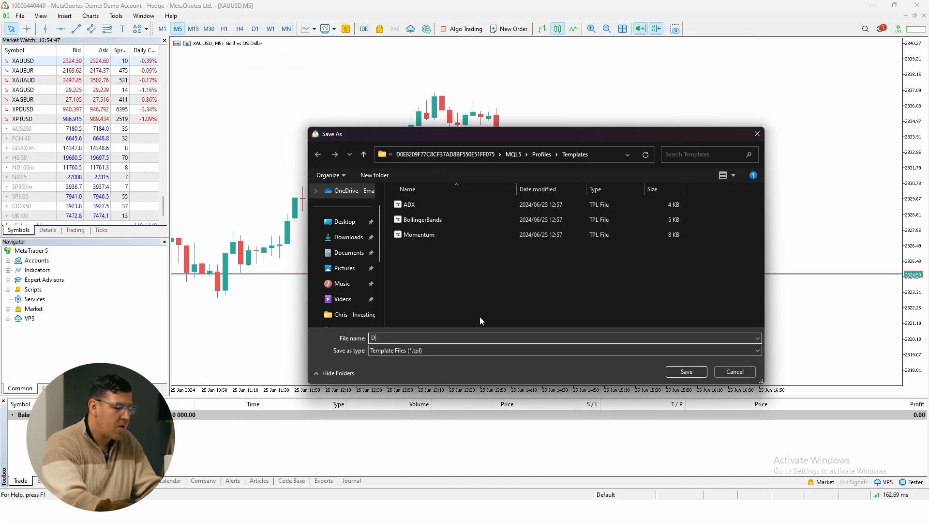
{"action": "type", "text": "aytrading"}
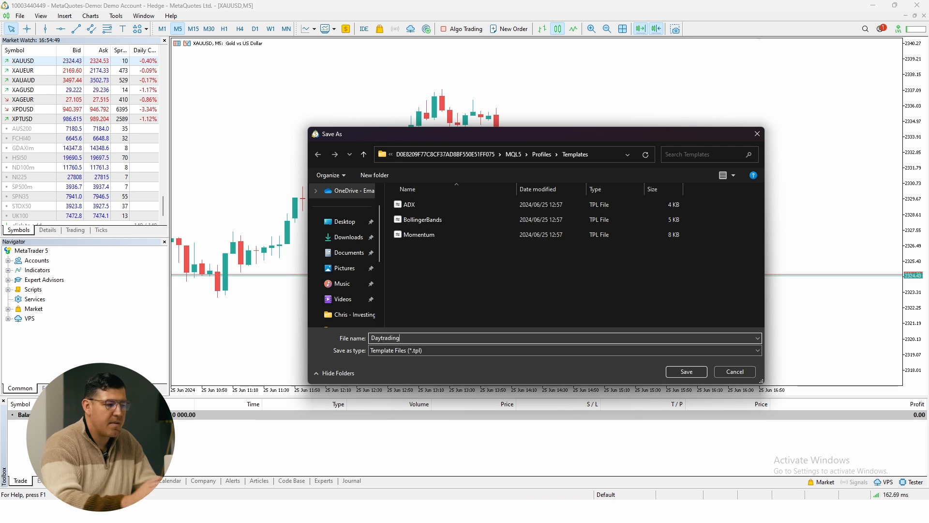
{"action": "left_click", "coordinate": [685, 371]}
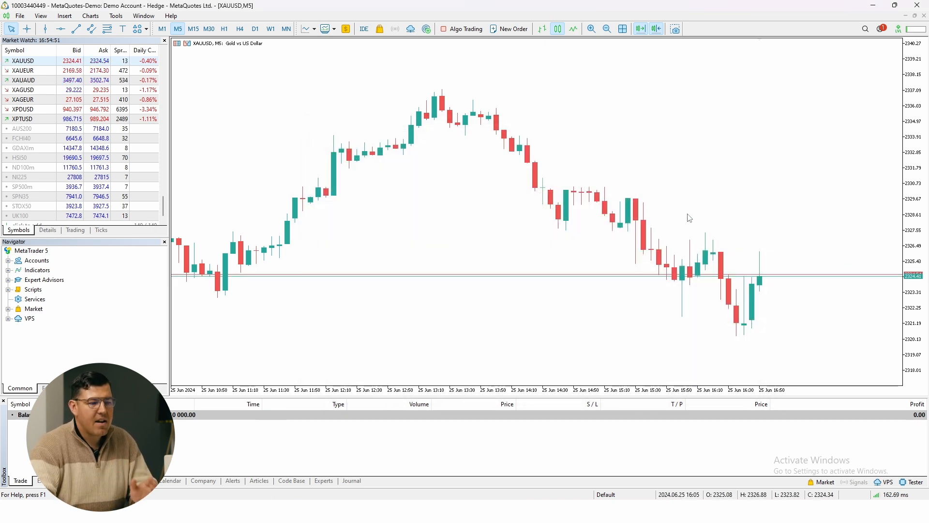
Step: Open a new XAUUSD hourly chart window from Market Watch
{"action": "right_click", "coordinate": [689, 217]}
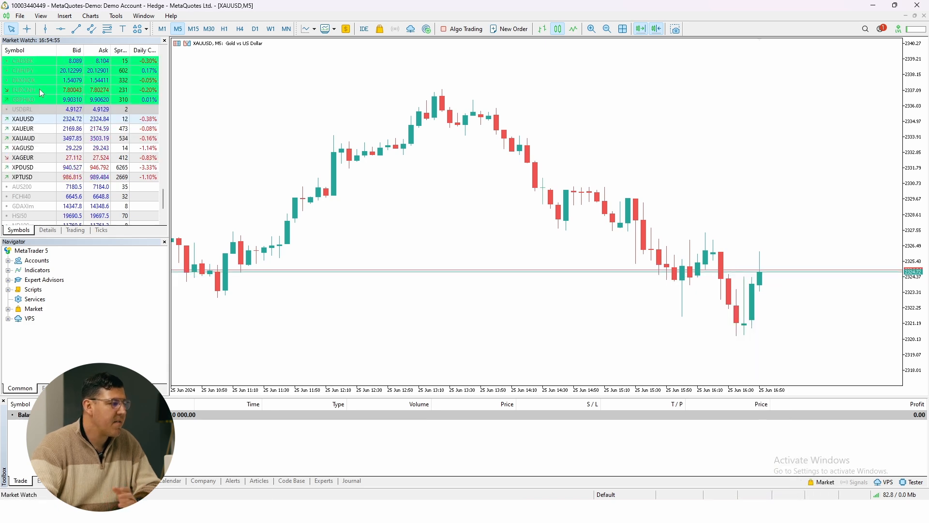
{"action": "scroll", "scroll_direction": "up", "scroll_amount": 3}
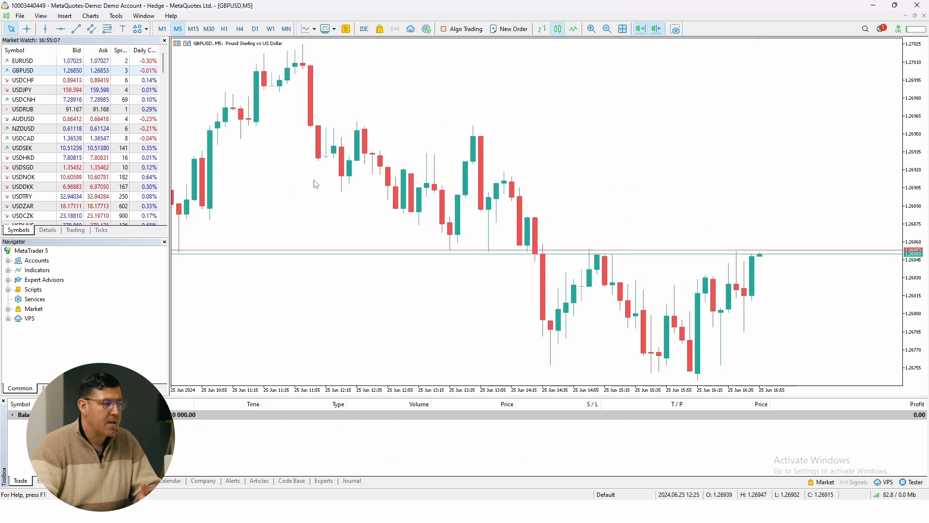
{"action": "scroll", "scroll_direction": "down", "scroll_amount": 3}
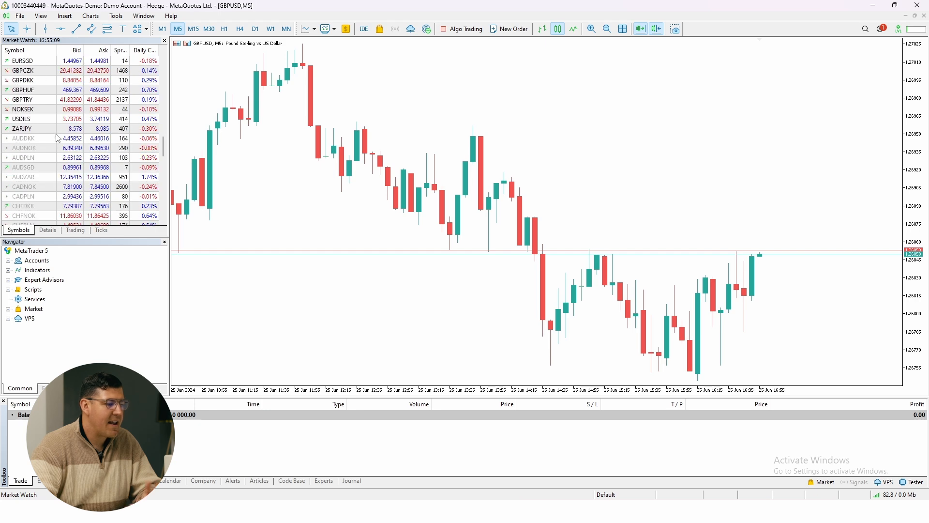
{"action": "scroll", "scroll_direction": "up", "scroll_amount": 3}
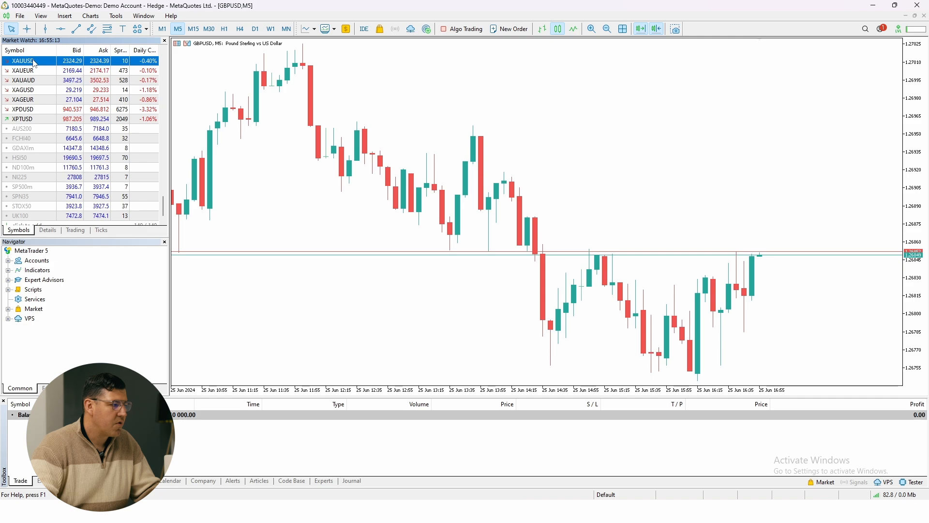
{"action": "right_click", "coordinate": [33, 61]}
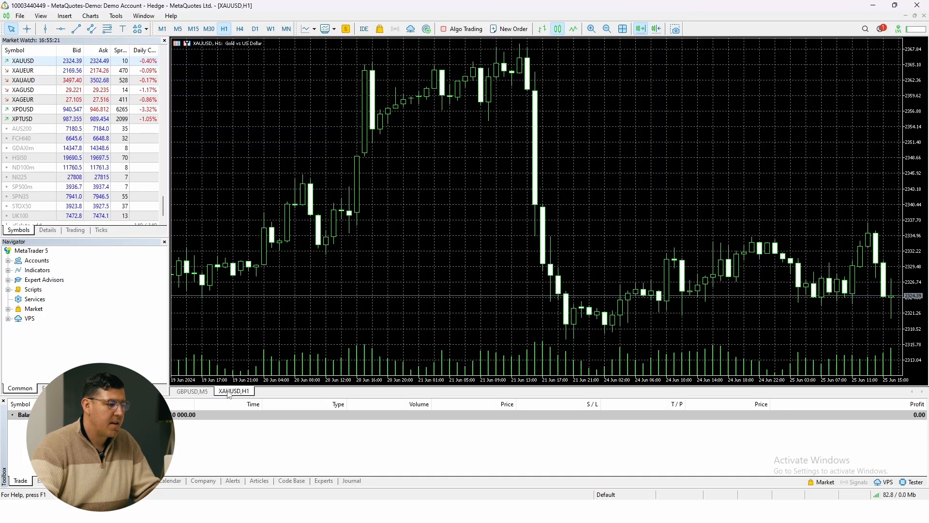
{"action": "left_click", "coordinate": [190, 390]}
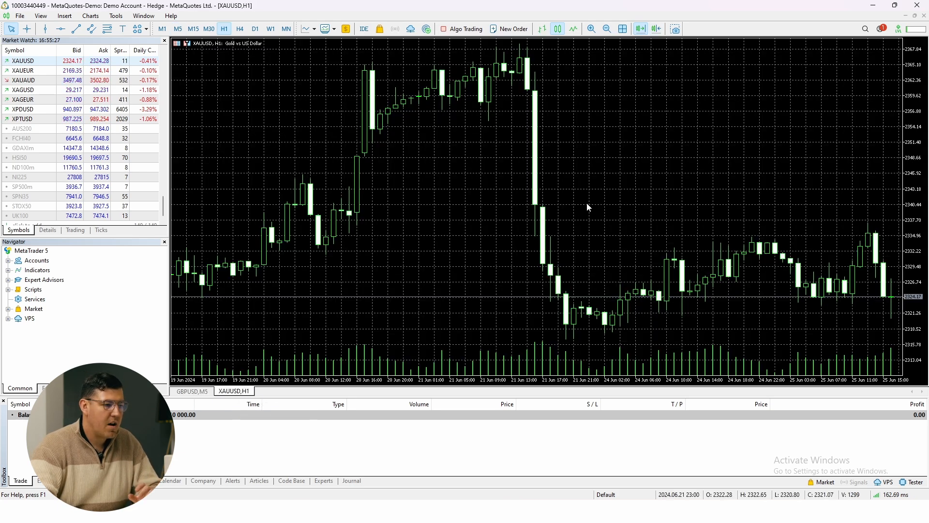
Step: Apply the Daytrading template to the new gold hourly chart
{"action": "right_click", "coordinate": [589, 207]}
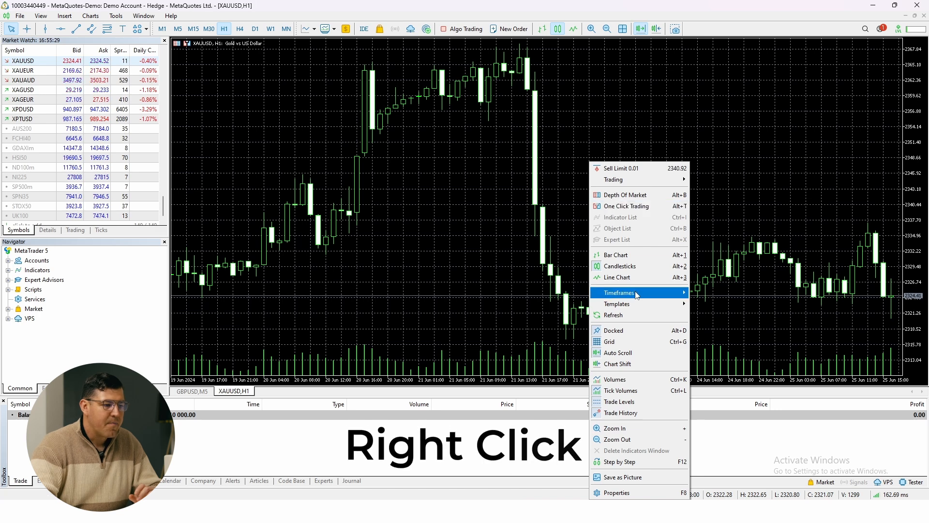
{"action": "left_click", "coordinate": [617, 304]}
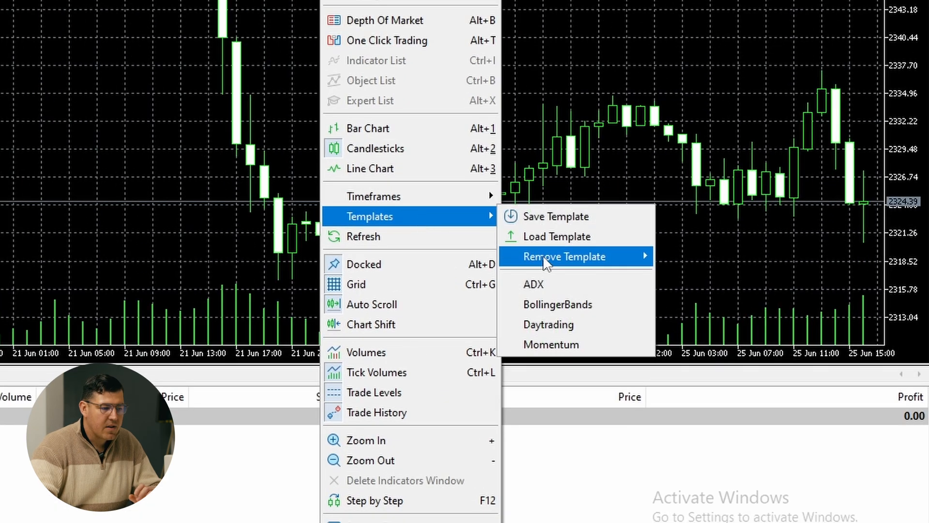
{"action": "mouse_move", "coordinate": [553, 325]}
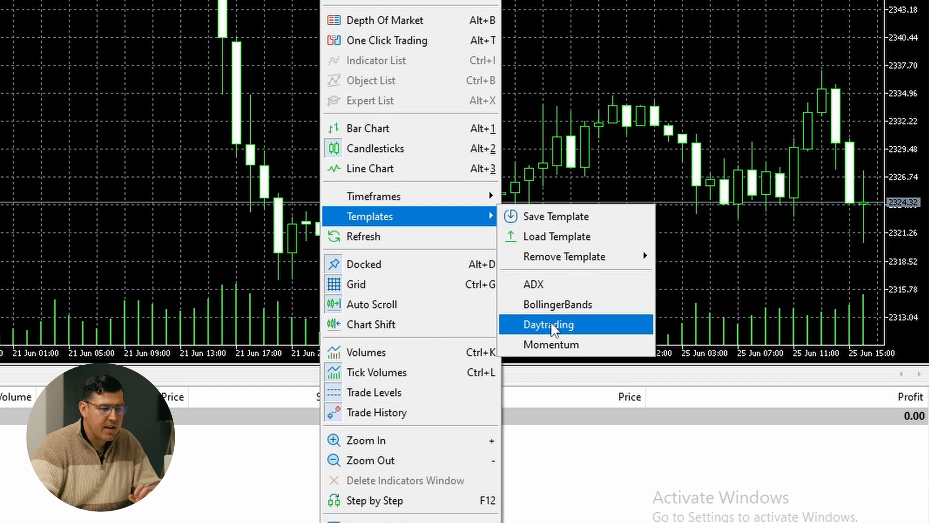
{"action": "left_click", "coordinate": [548, 324]}
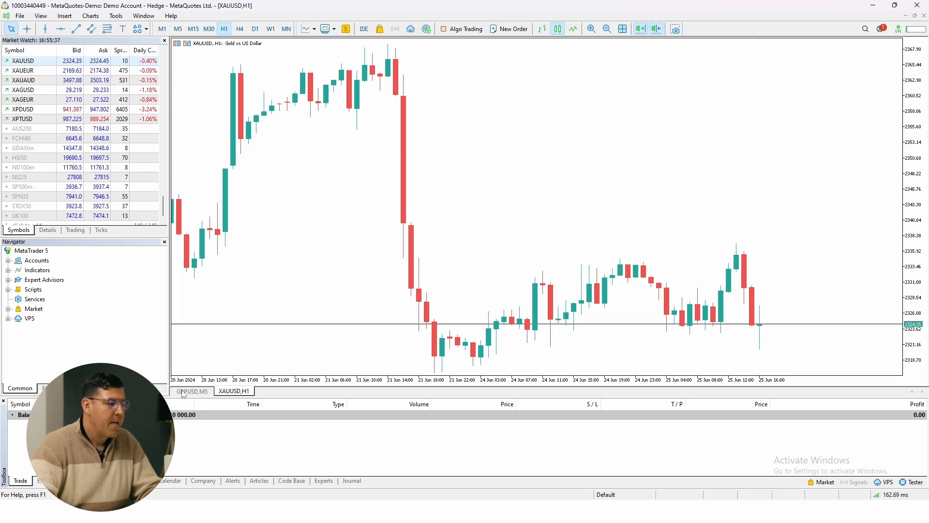
Step: Insert a MACD oscillator with default 12,26,9 settings on the GBPUSD M5 chart
{"action": "left_click", "coordinate": [191, 390]}
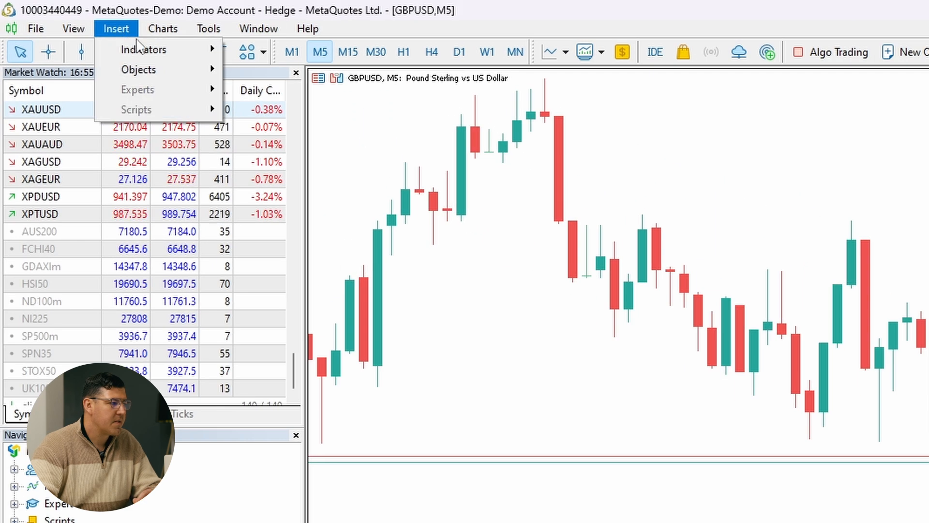
{"action": "left_click", "coordinate": [143, 49]}
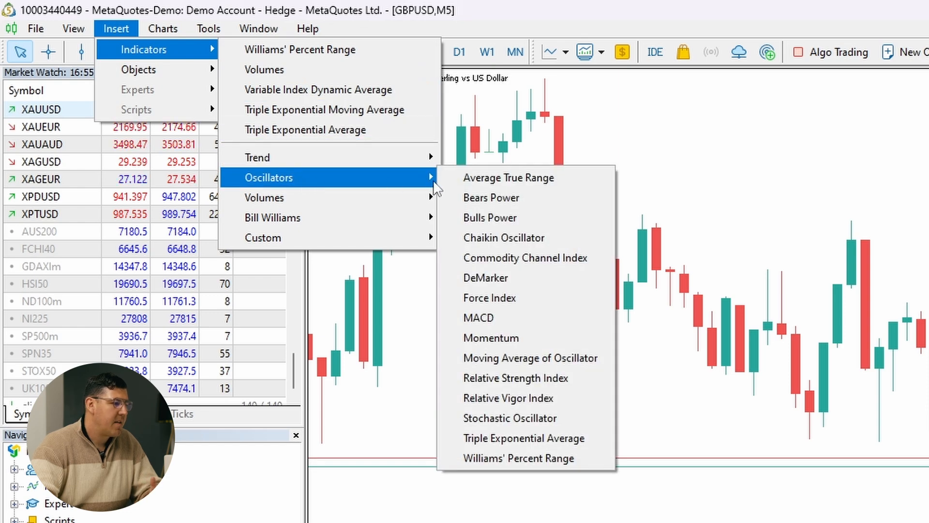
{"action": "mouse_move", "coordinate": [495, 317]}
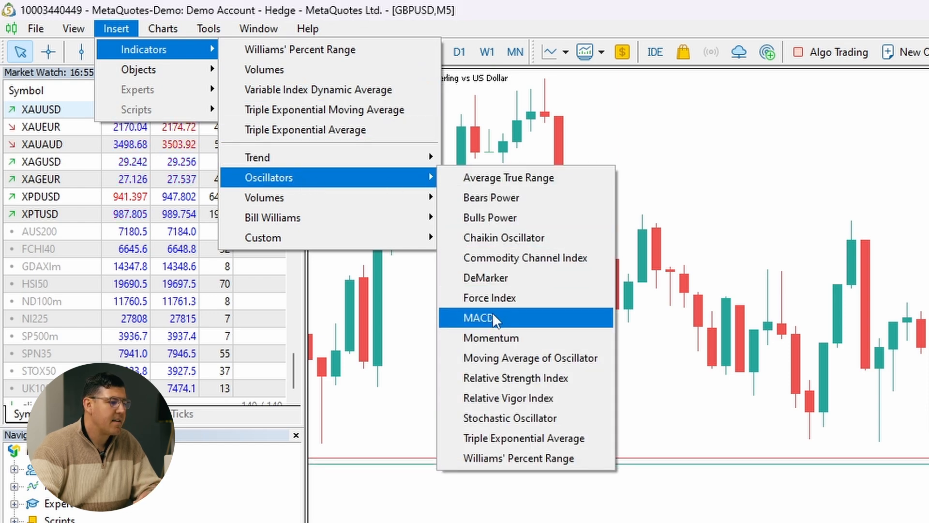
{"action": "left_click", "coordinate": [497, 318]}
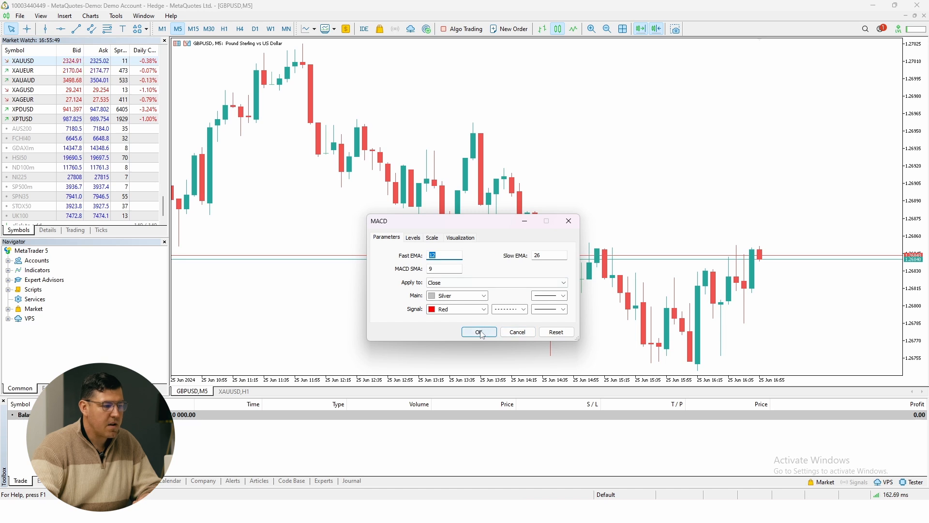
{"action": "left_click", "coordinate": [479, 331]}
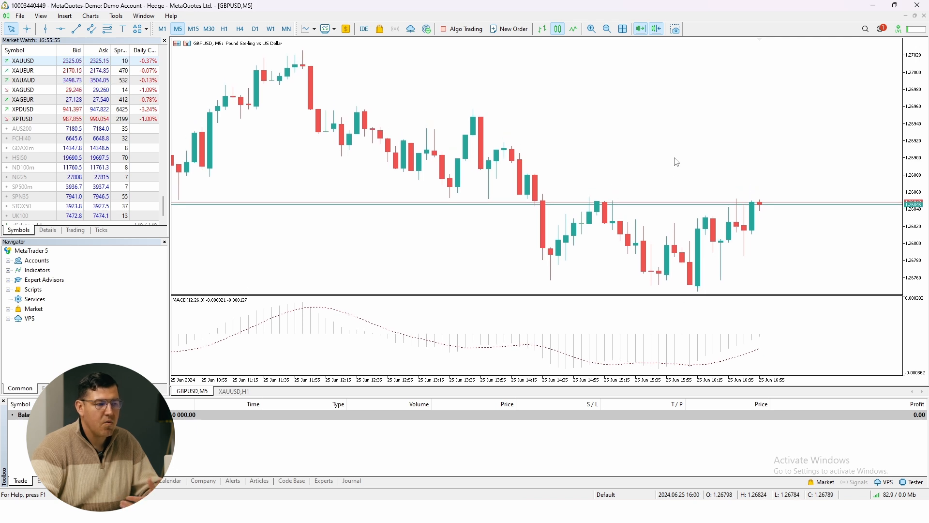
Step: Overwrite the Daytrading template so it includes the MACD pane
{"action": "right_click", "coordinate": [670, 160]}
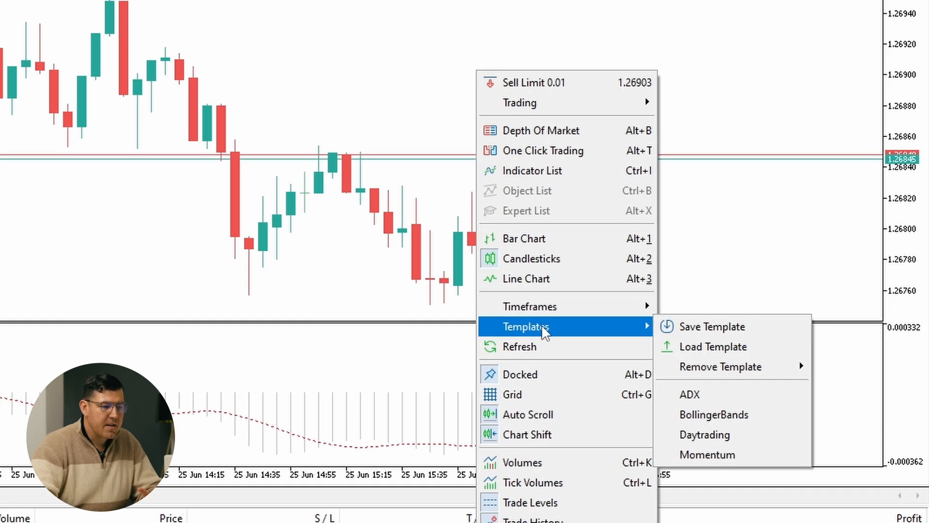
{"action": "left_click", "coordinate": [712, 326]}
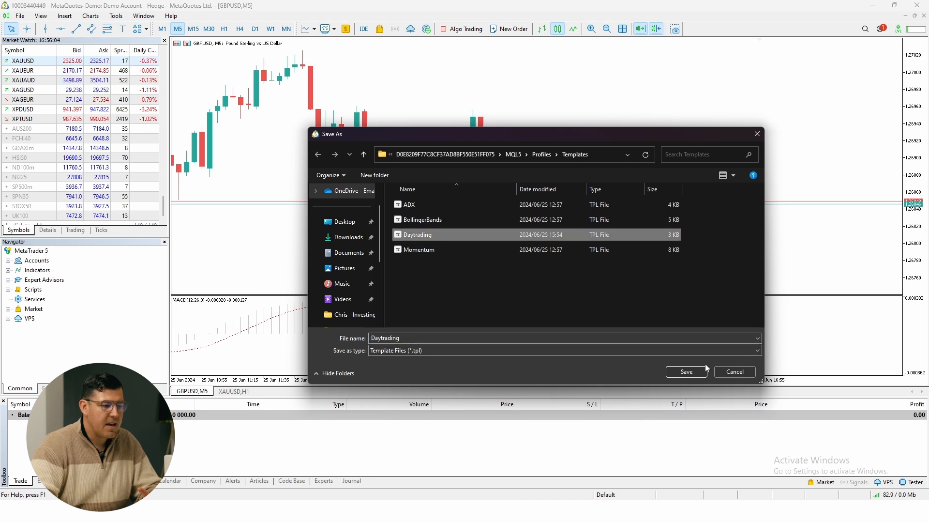
{"action": "left_click", "coordinate": [685, 372]}
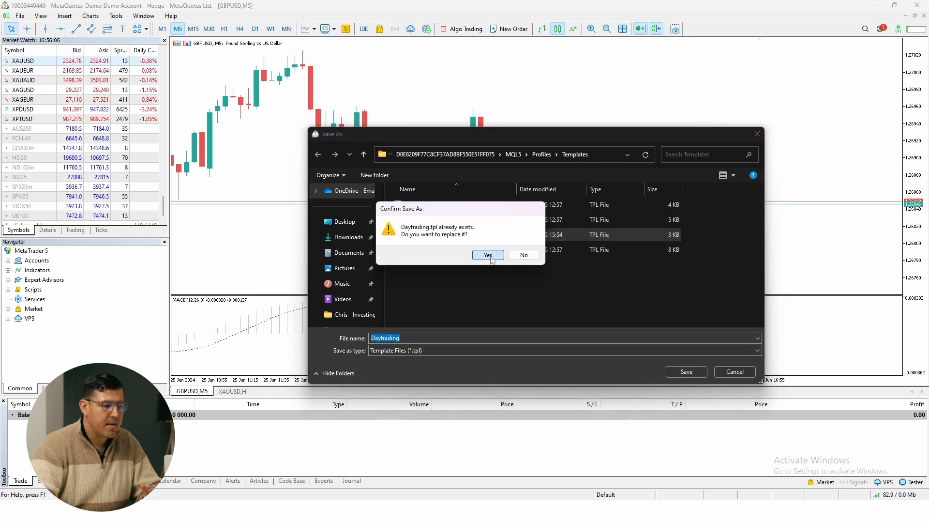
{"action": "left_click", "coordinate": [486, 255]}
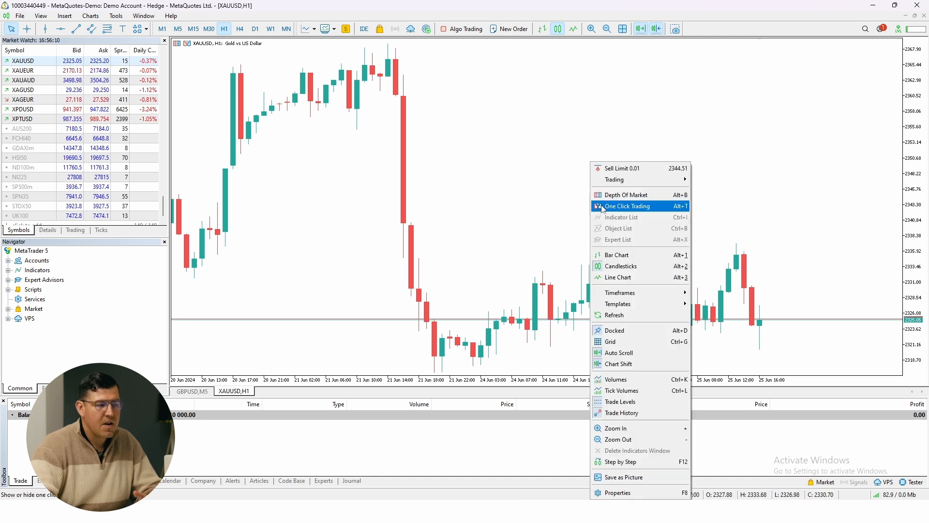
{"action": "mouse_move", "coordinate": [617, 303]}
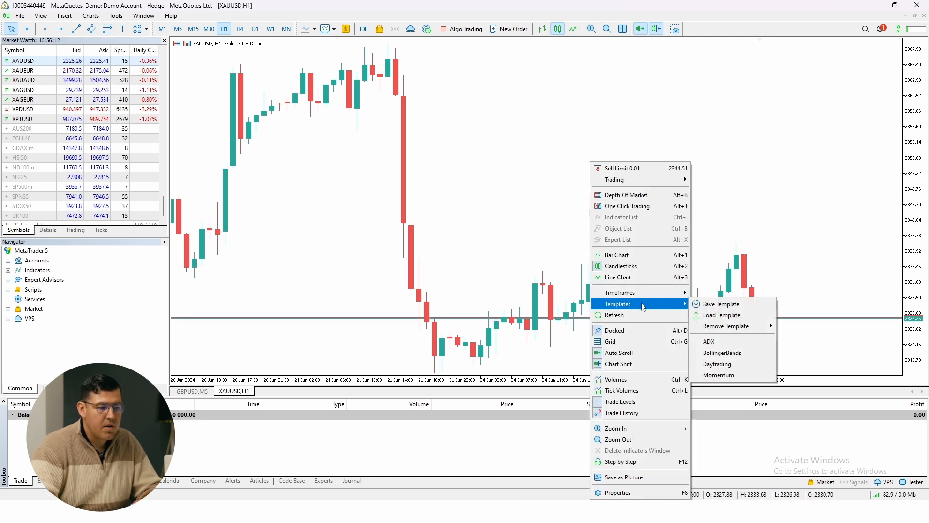